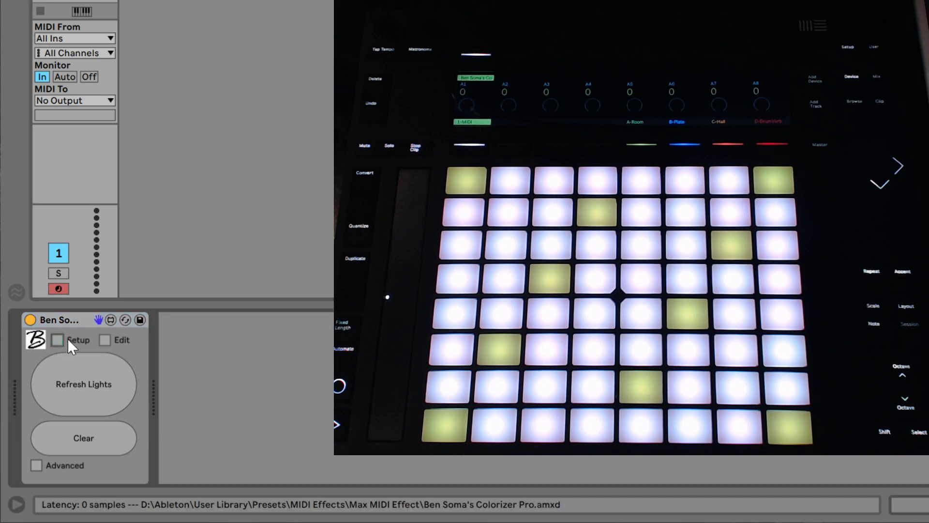
- Enable Setup and choose Push2 Input and Push2 Output as the controller ports
click(58, 340)
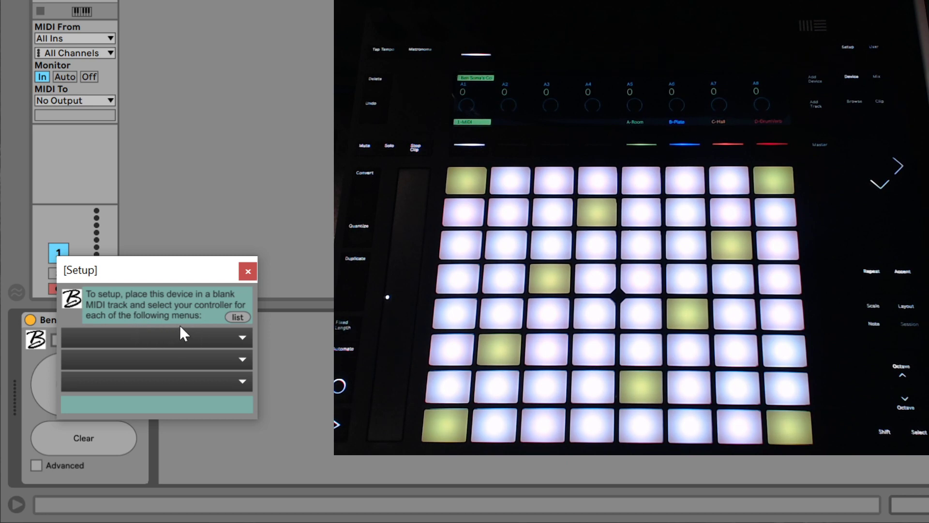
mouse_move(228, 331)
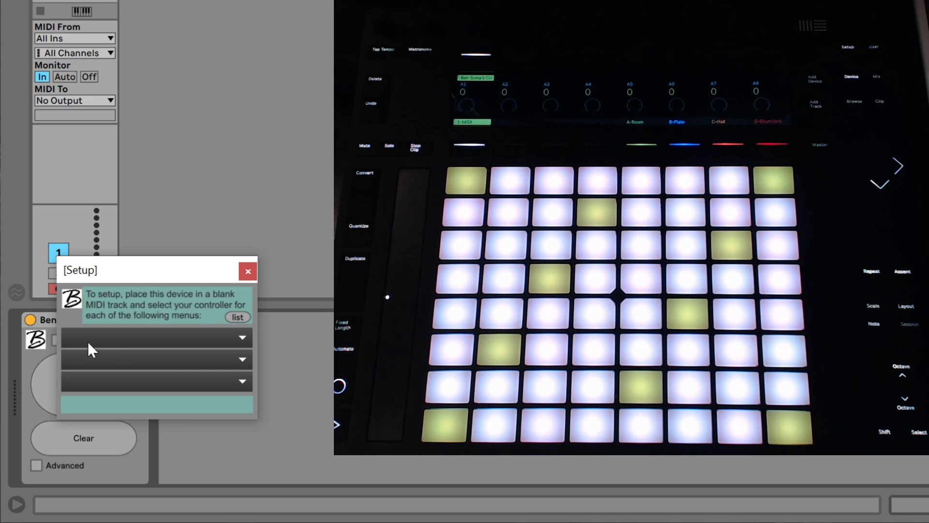
click(155, 337)
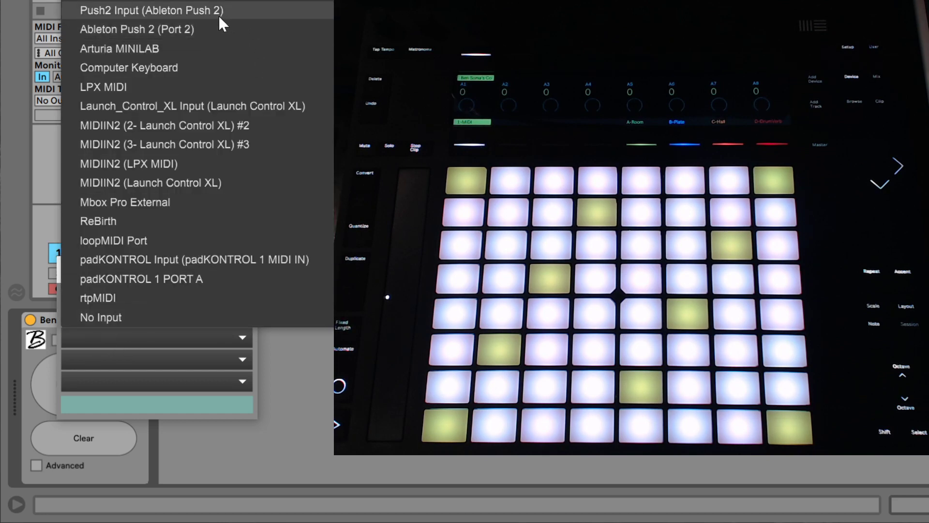
mouse_move(217, 18)
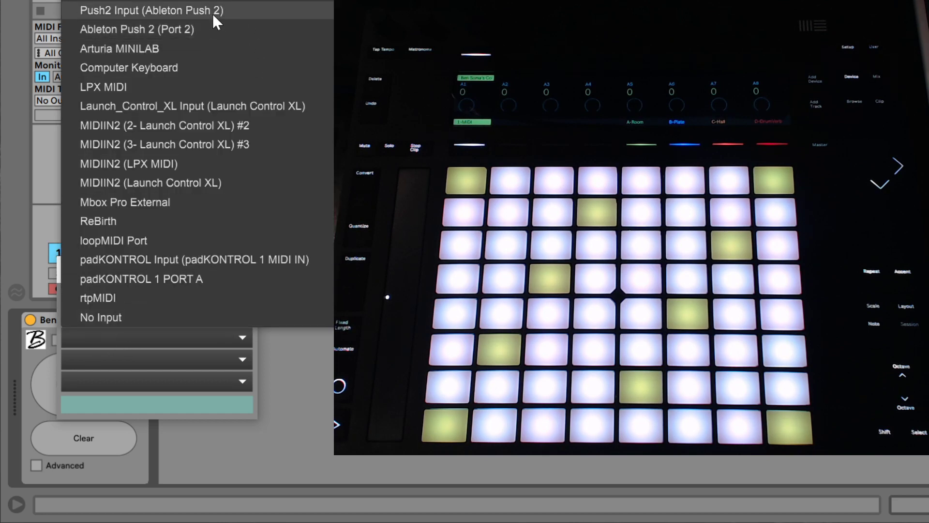
click(151, 10)
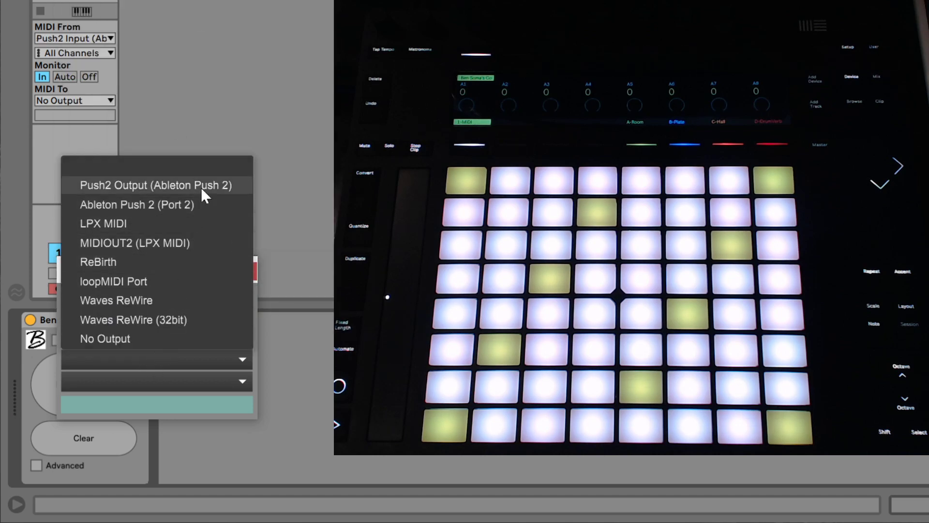
click(156, 185)
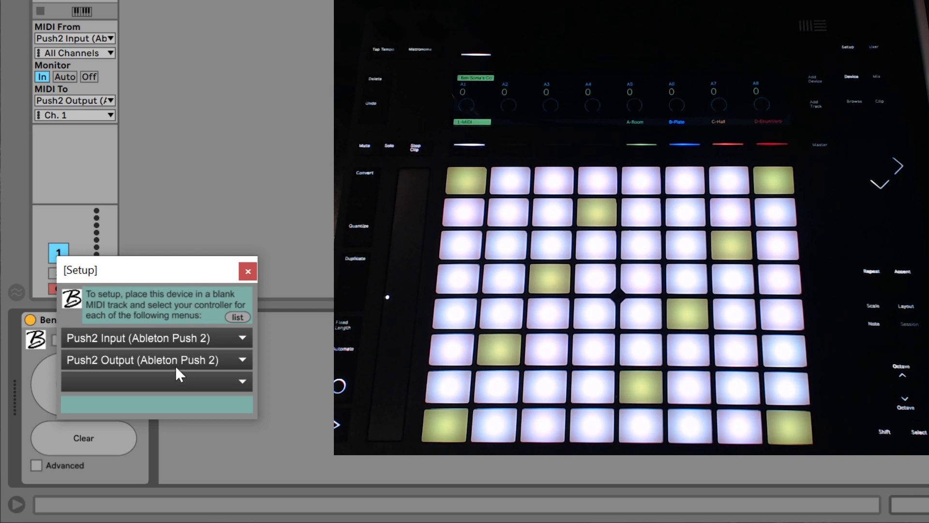
click(155, 380)
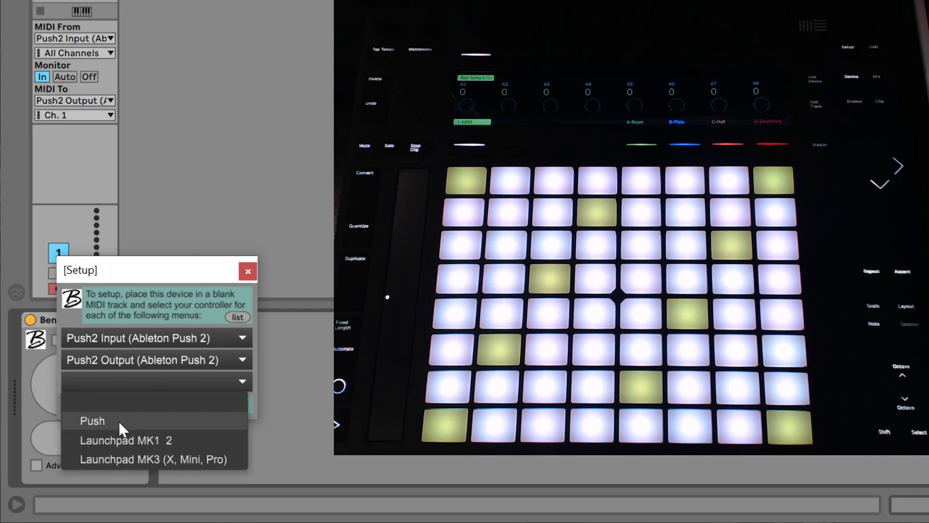
- Set the controller type to Push and keep Push2 Output as the output port
click(92, 420)
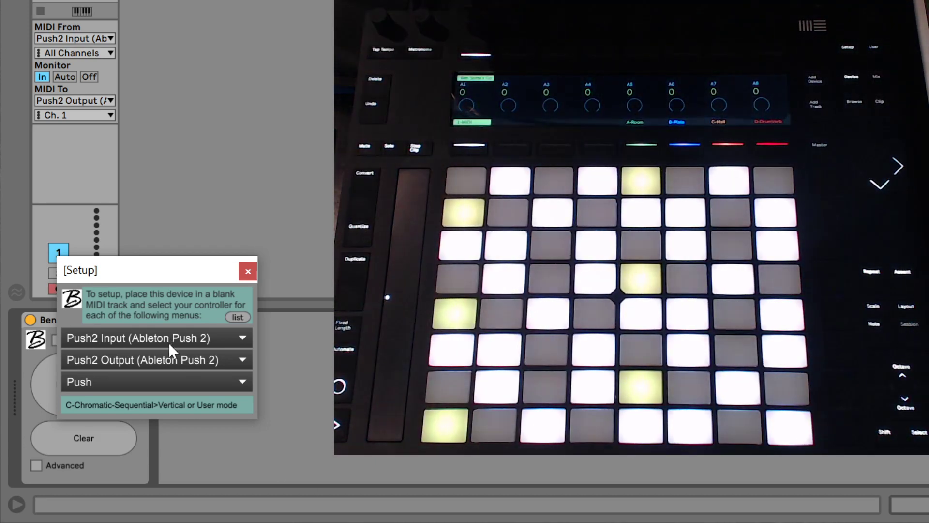
click(154, 338)
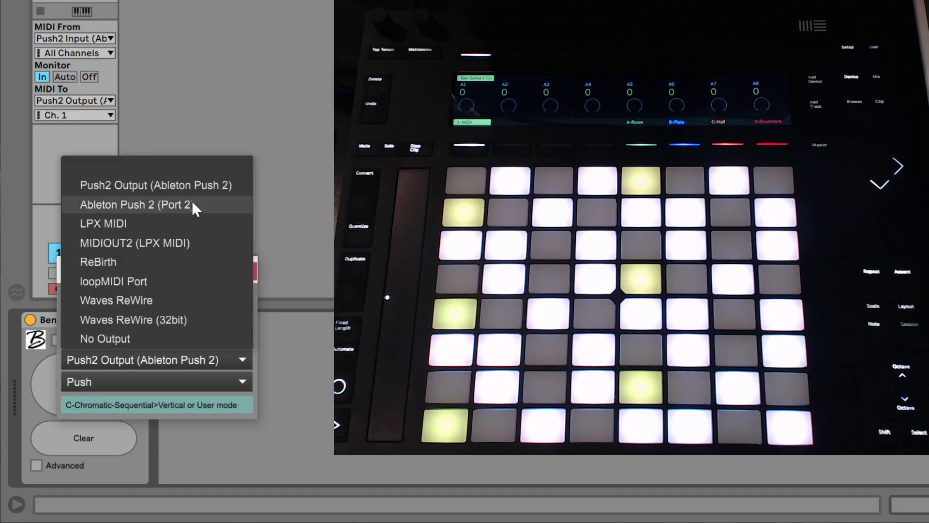
click(137, 204)
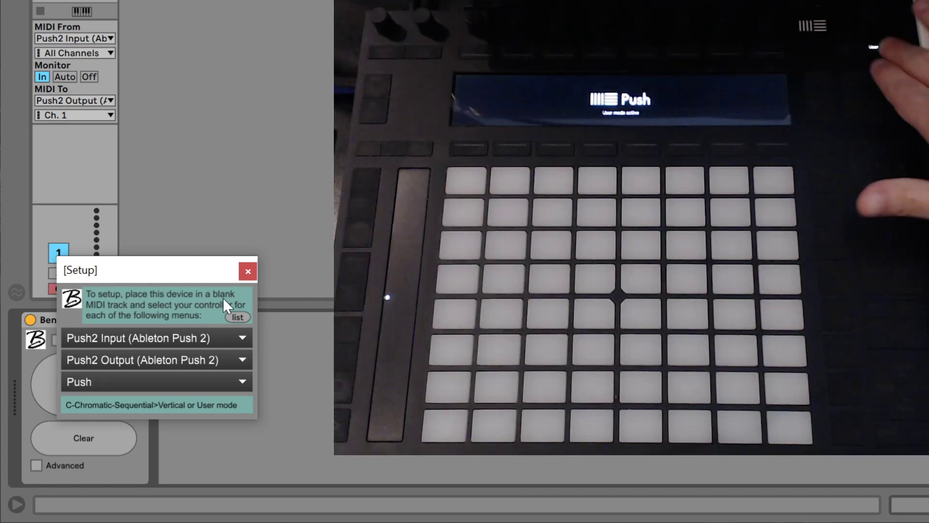
click(247, 271)
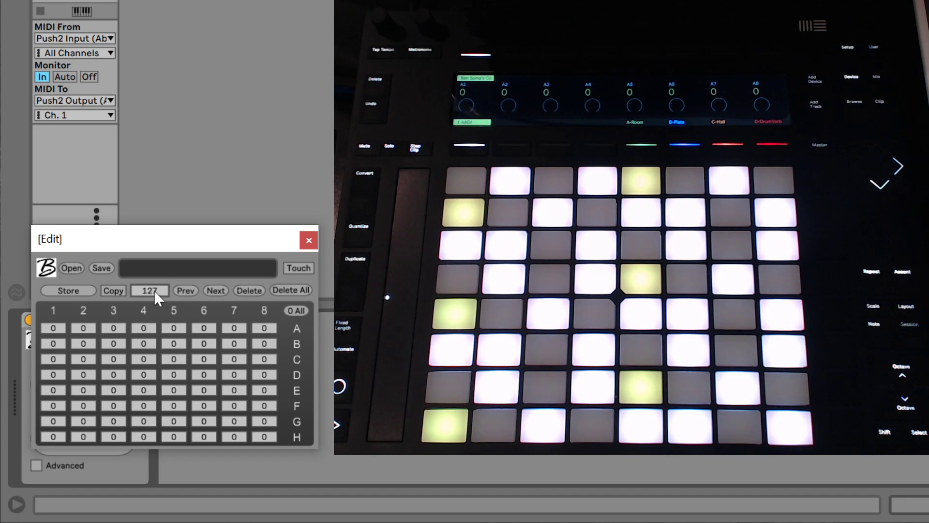
- Change the patch number field from 127 to 1
click(185, 290)
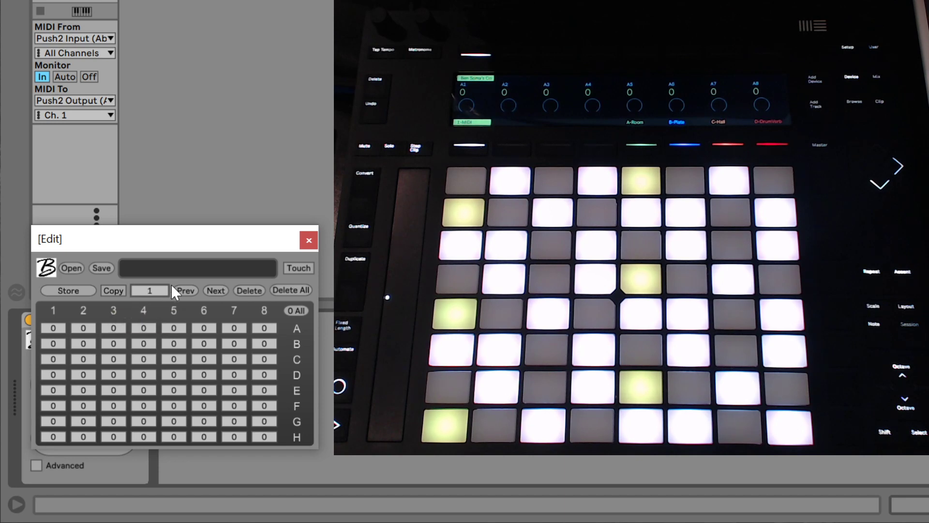
mouse_move(35, 443)
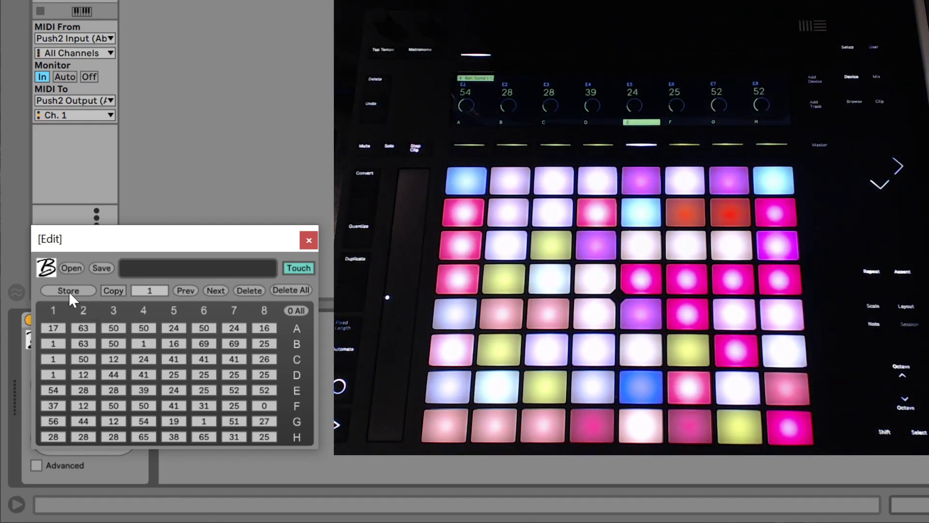
mouse_move(149, 291)
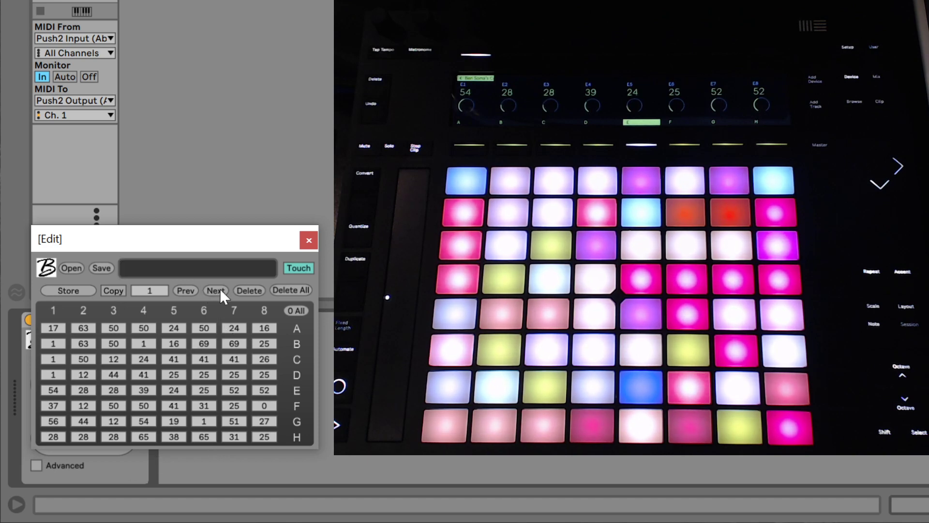
- Build patch 2, compare it with patch 1, and return to patch 2
click(214, 290)
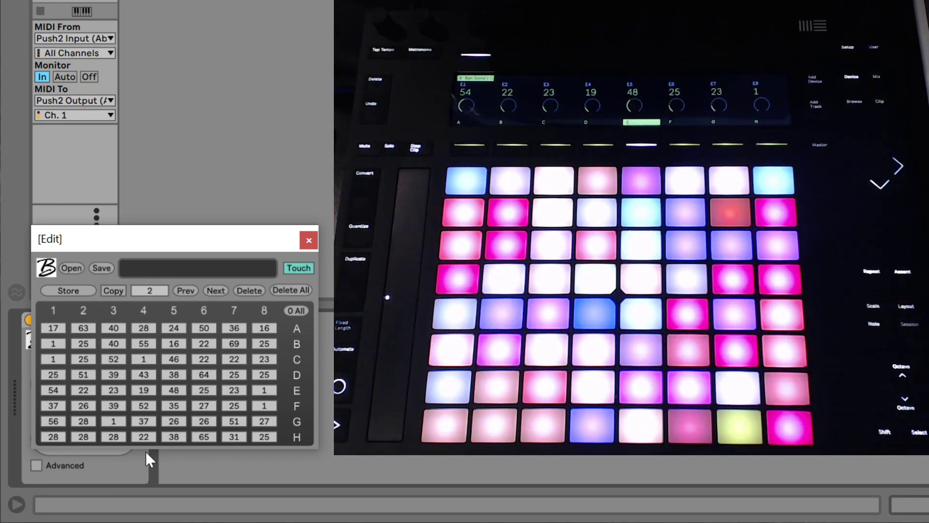
click(67, 290)
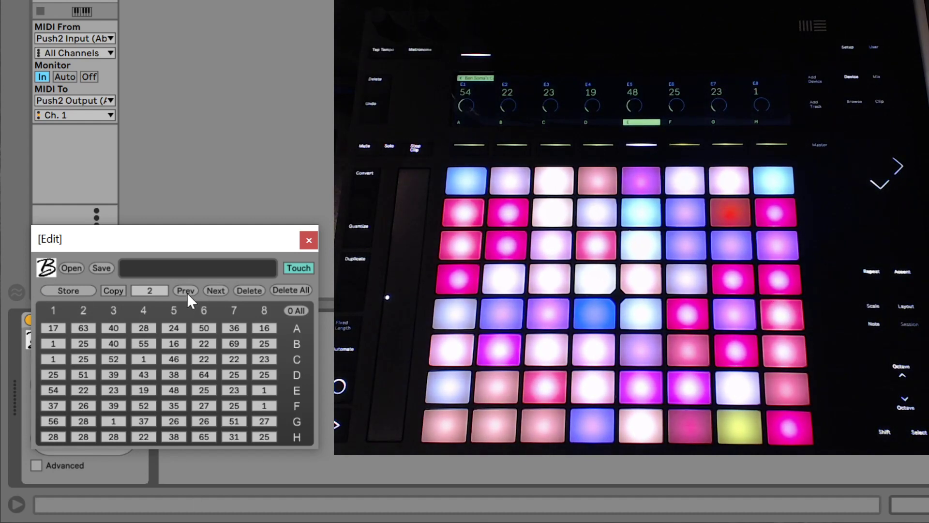
click(185, 291)
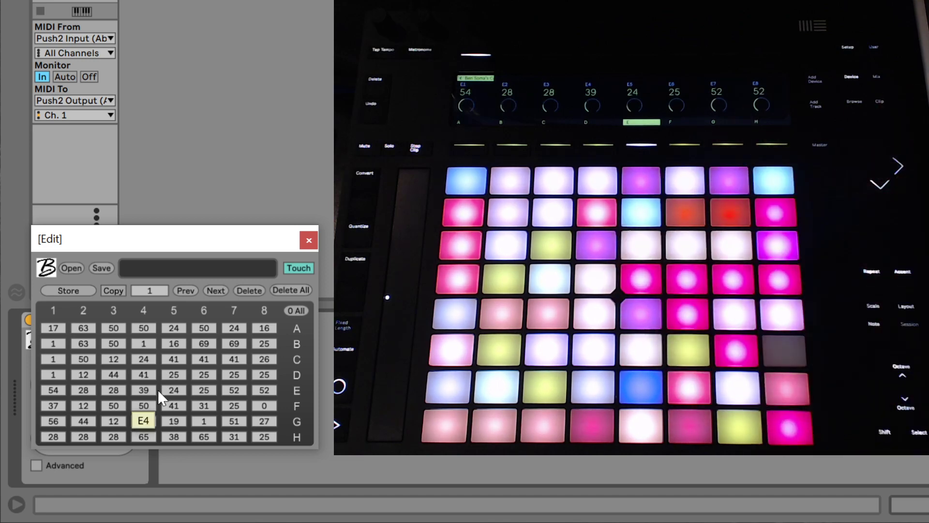
click(203, 389)
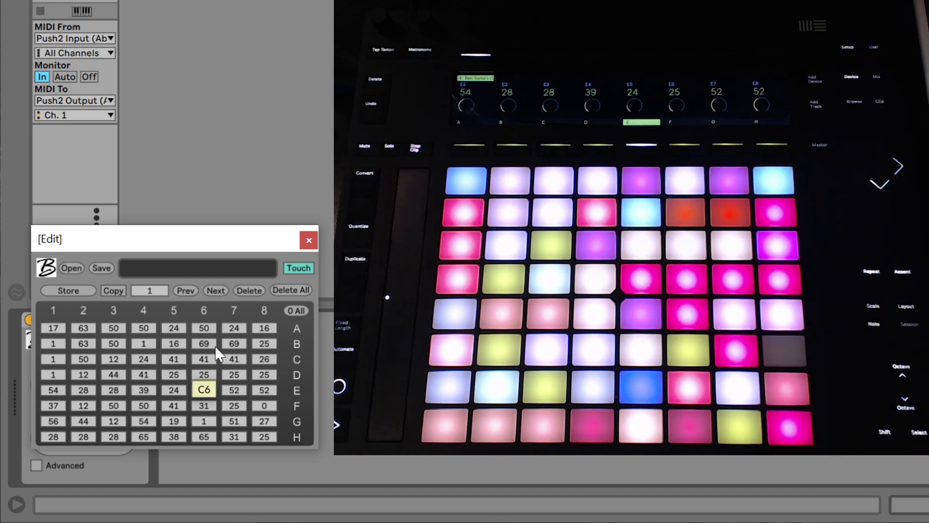
click(215, 290)
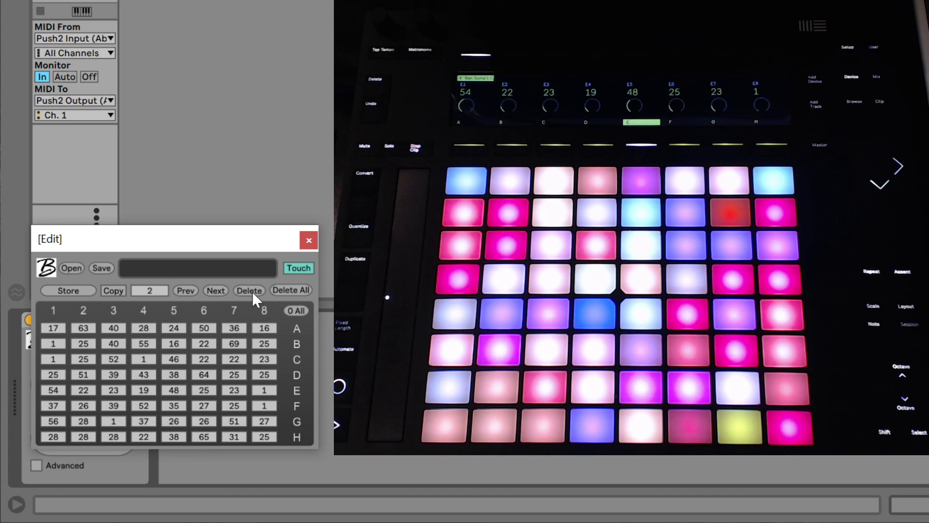
mouse_move(213, 382)
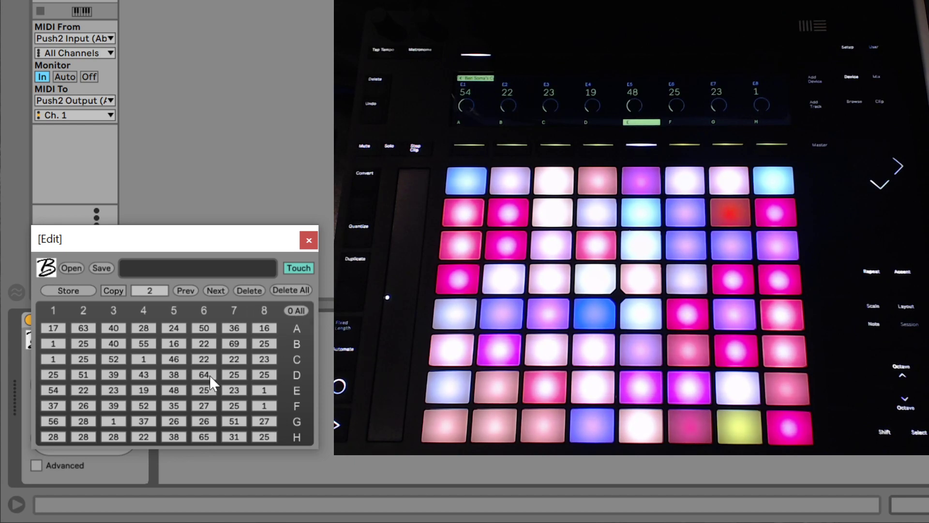
mouse_move(82, 305)
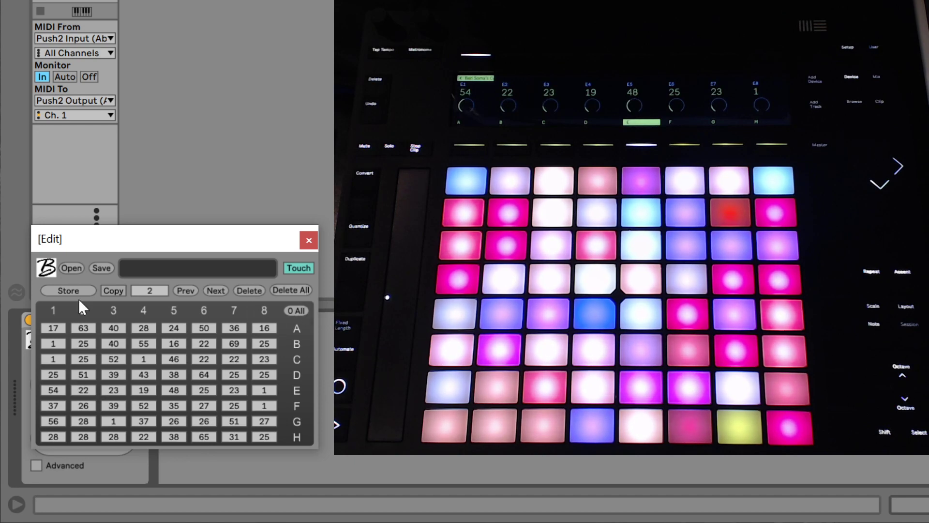
mouse_move(180, 310)
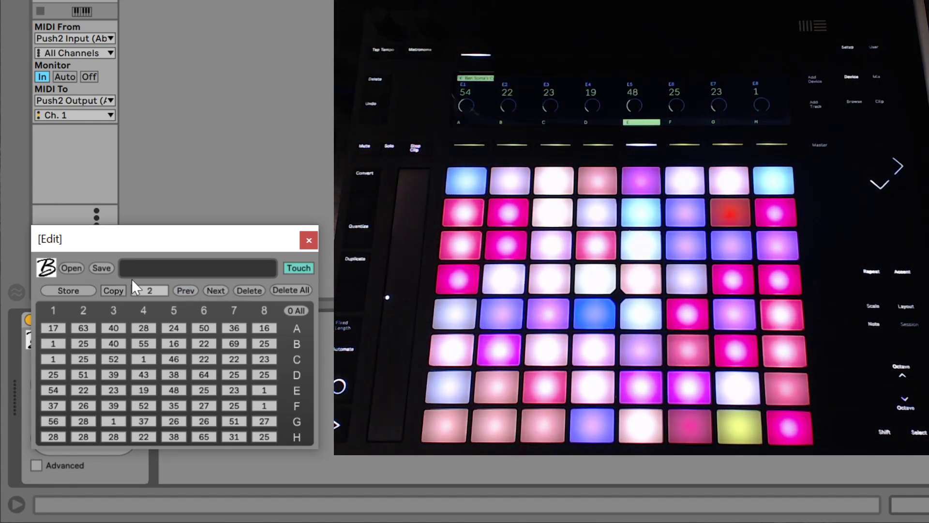
mouse_move(151, 299)
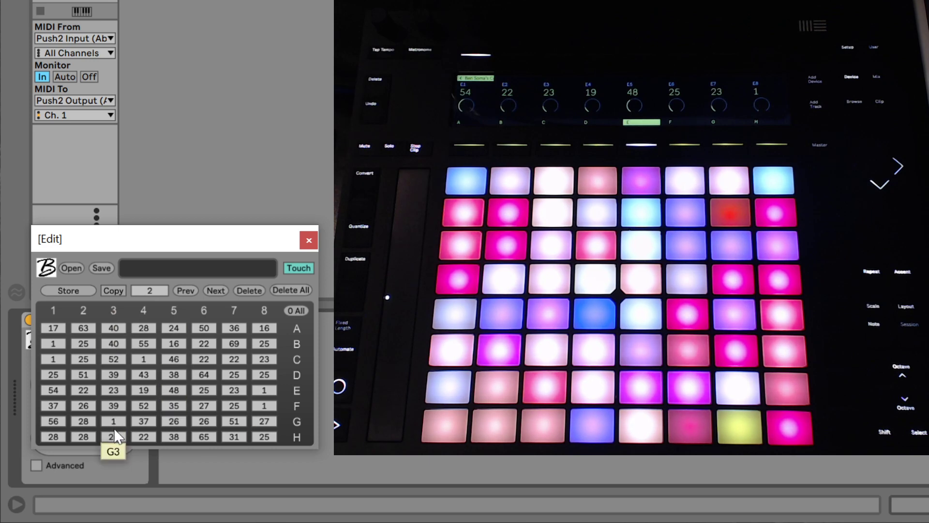
mouse_move(176, 307)
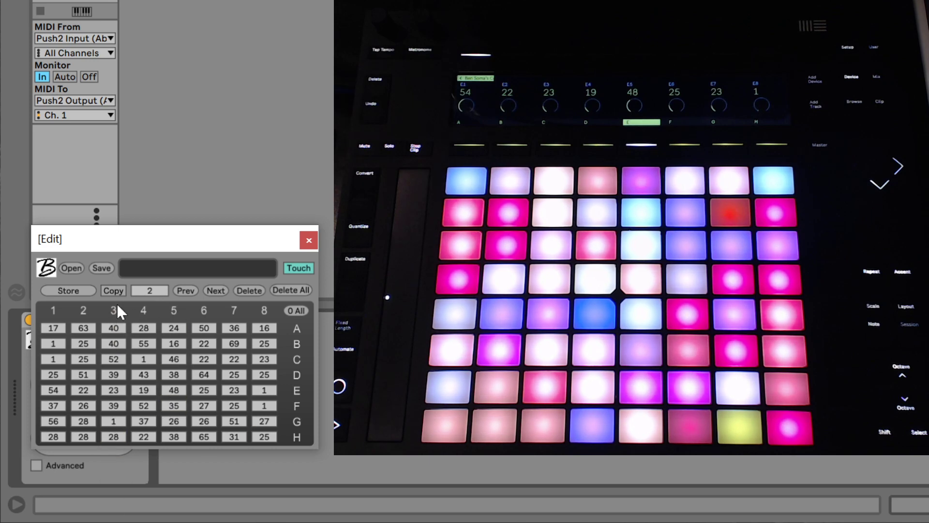
- Copy patch 2's colours into patch 1, then close the Edit window
click(113, 291)
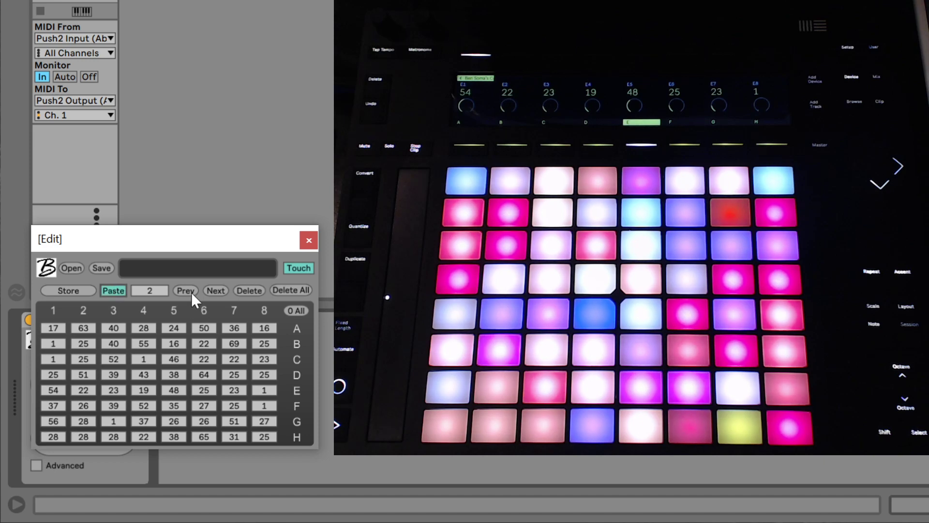
click(113, 291)
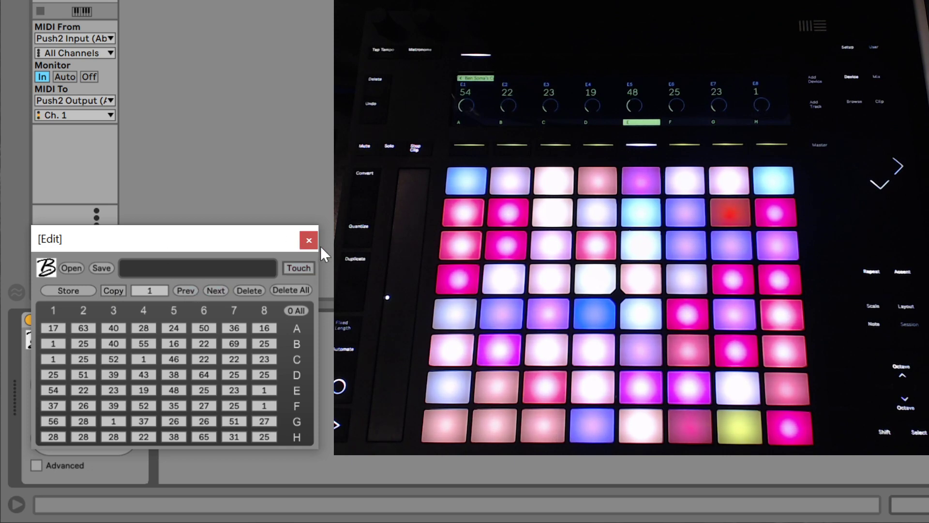
click(308, 240)
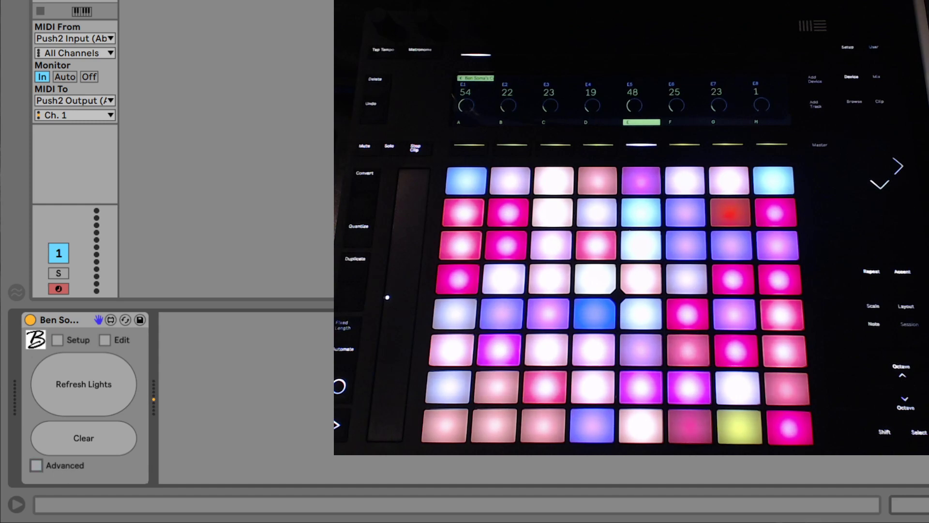
- Tick Advanced to show the refresh Interval and Delay, both at 50
click(35, 465)
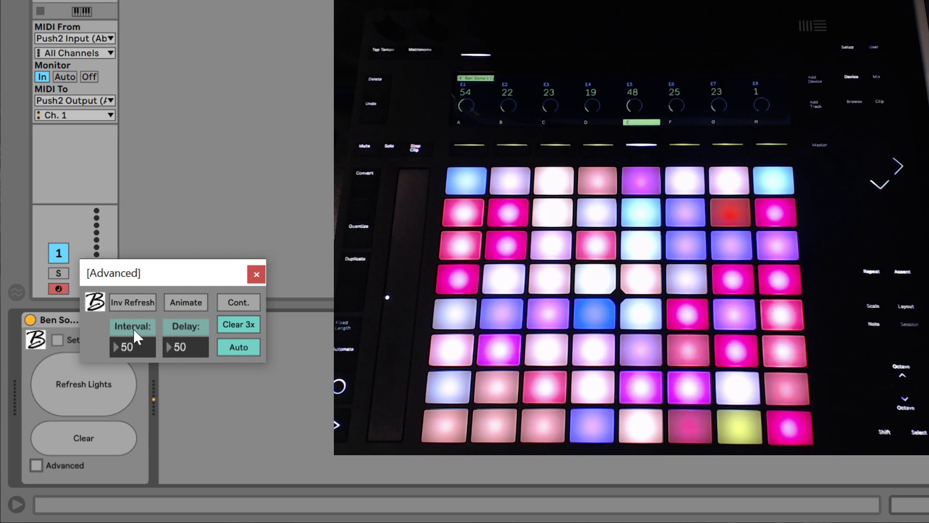
mouse_move(135, 364)
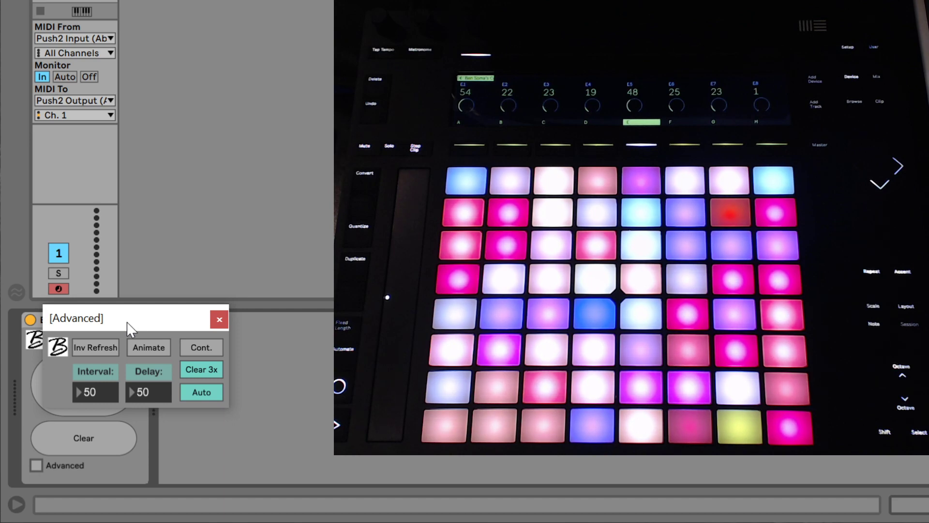
mouse_move(81, 502)
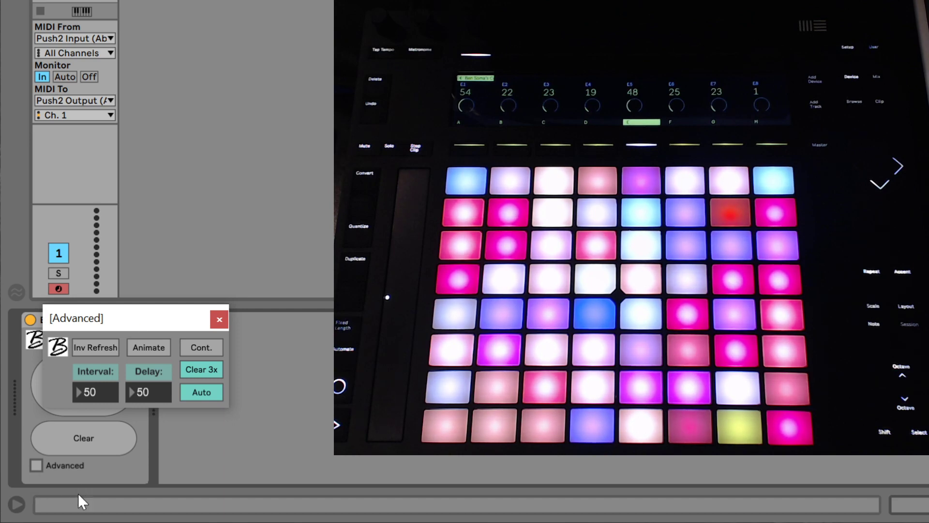
mouse_move(104, 364)
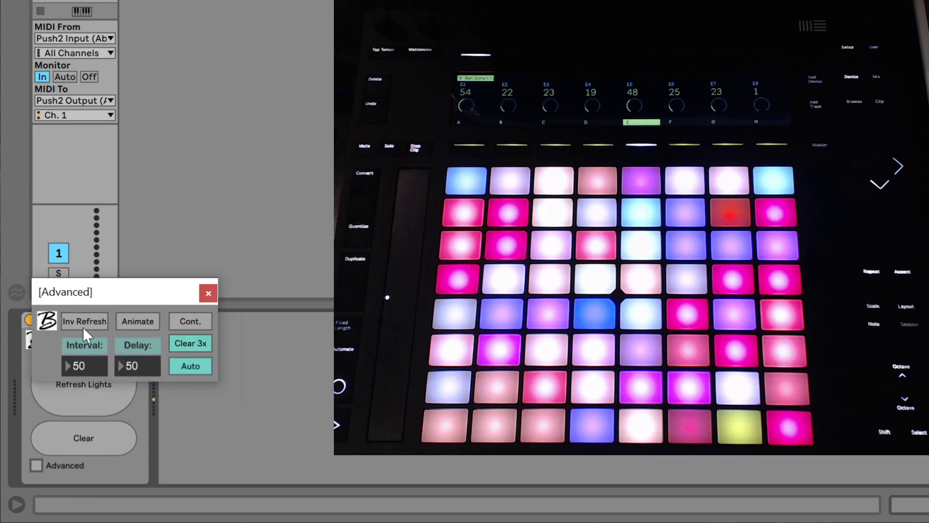
mouse_move(89, 325)
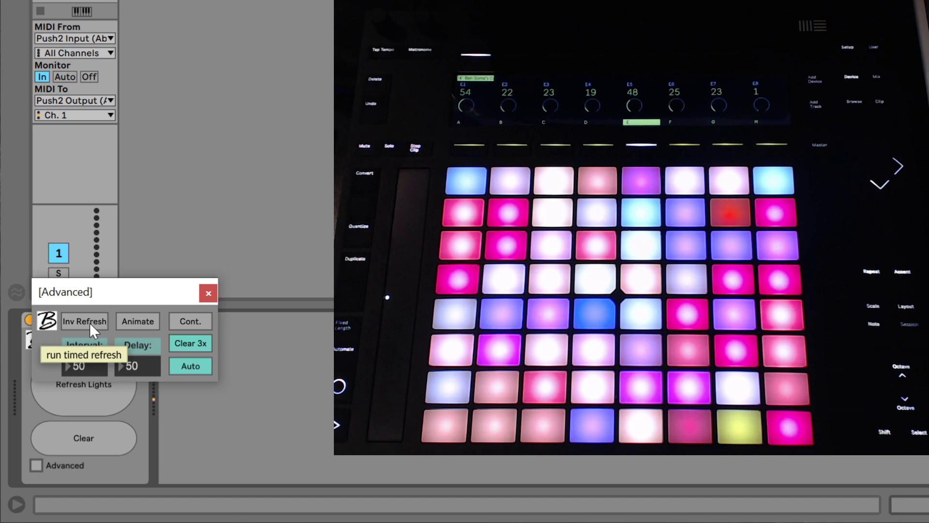
- Start the timed refresh with Inv Refresh, turning the button into Stop
click(84, 321)
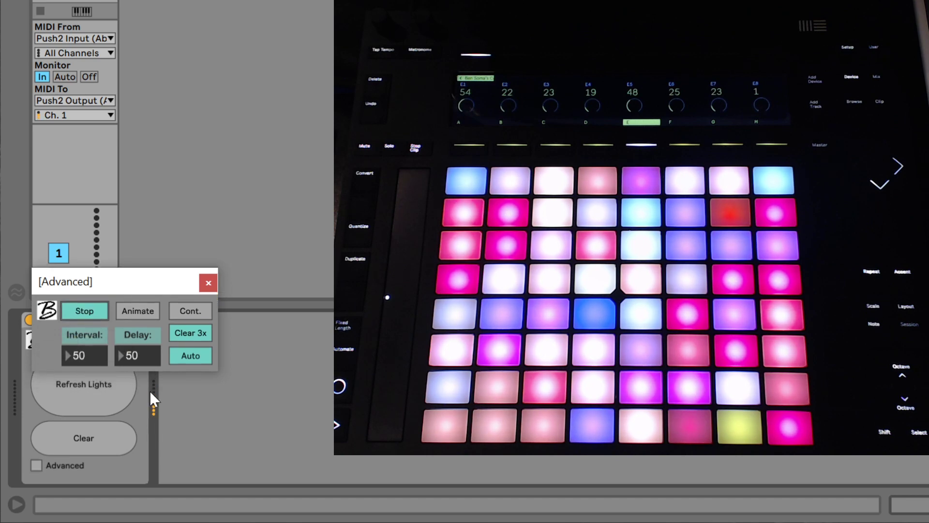
mouse_move(157, 426)
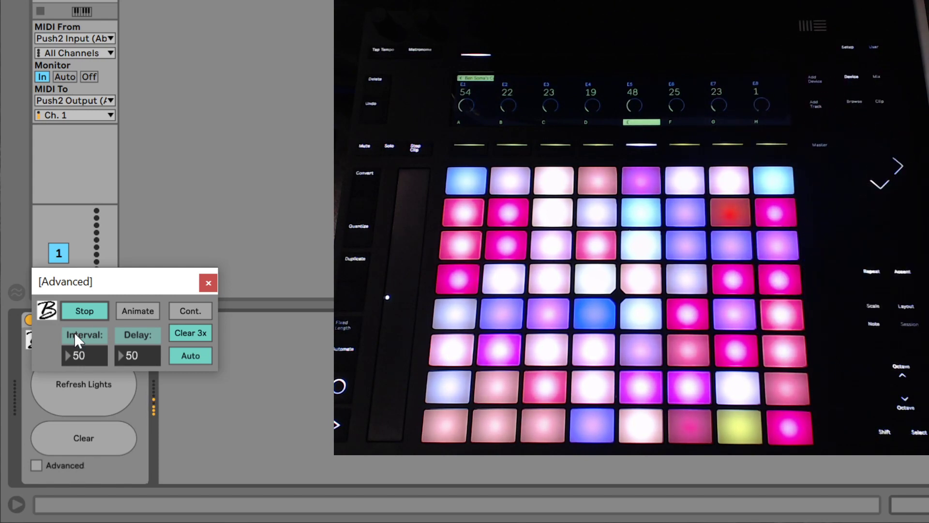
mouse_move(86, 362)
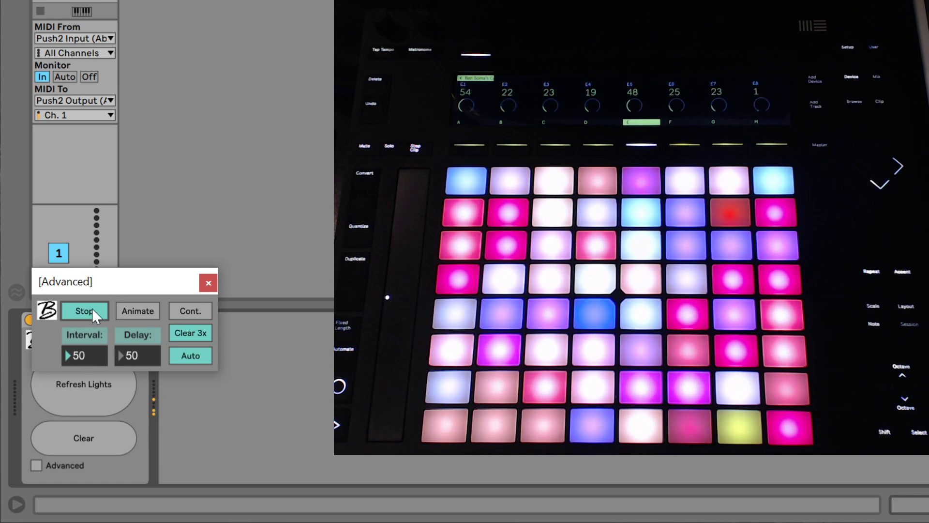
- Stop the timed refresh and reopen the Colorizer setup
click(84, 310)
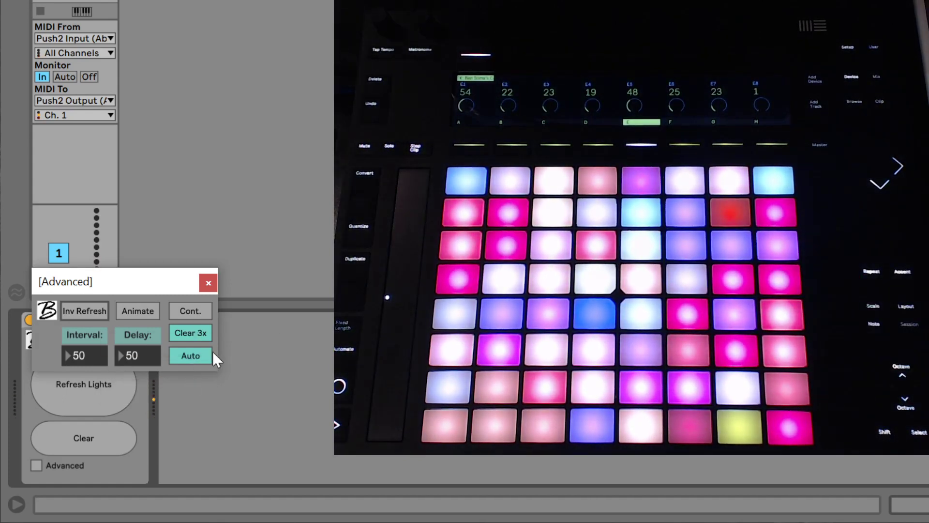
mouse_move(148, 364)
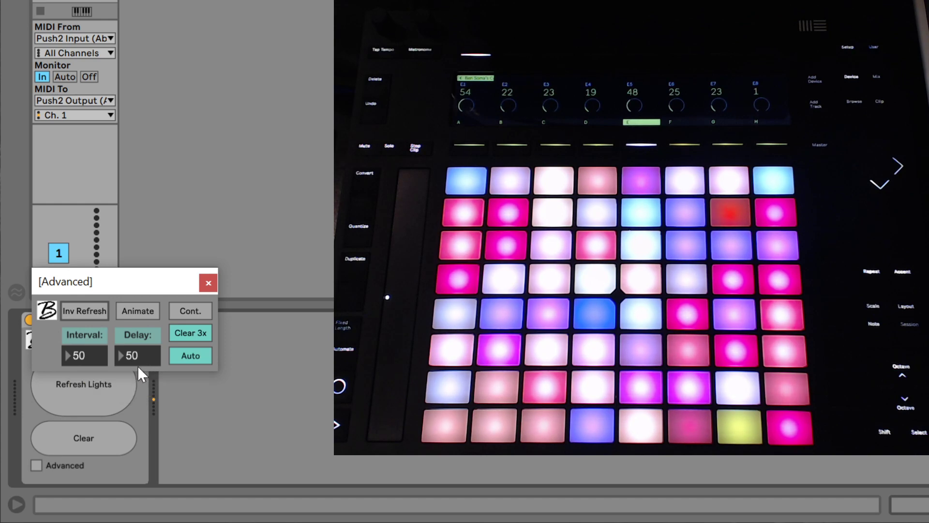
mouse_move(137, 355)
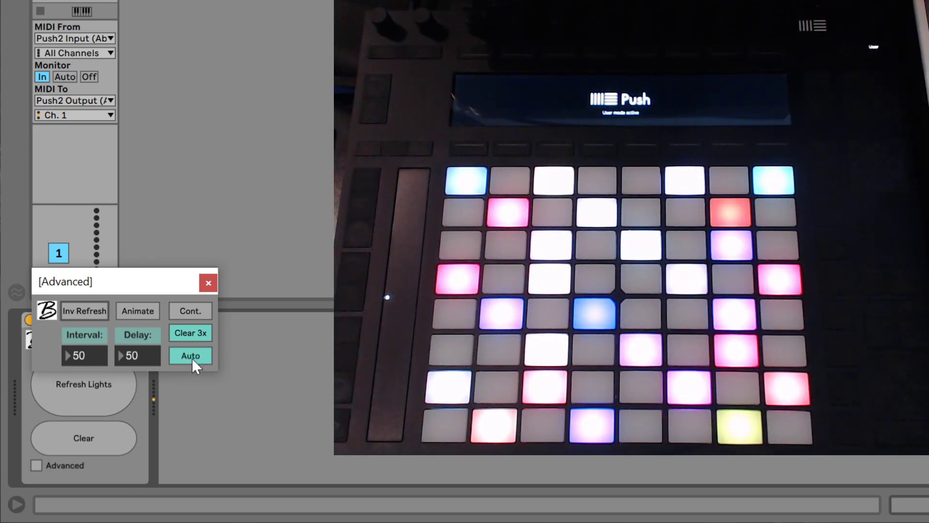
click(190, 356)
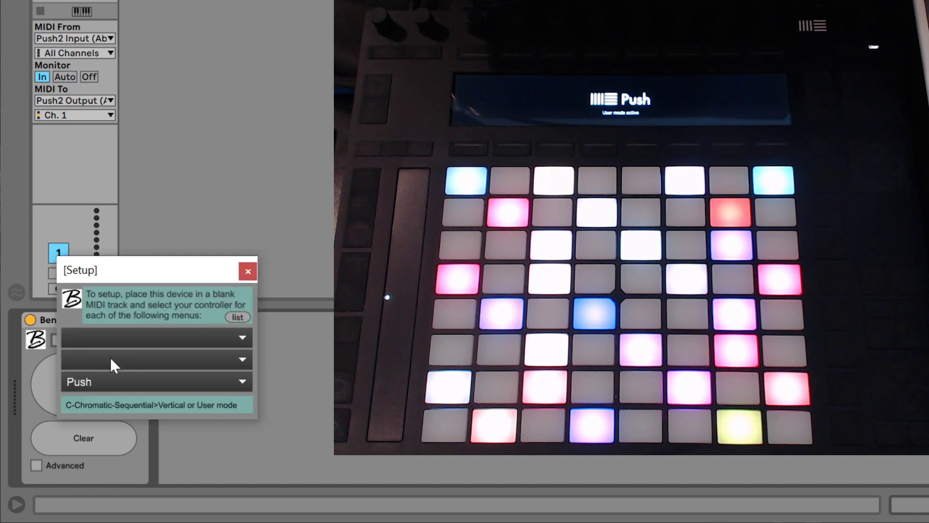
- Switch input and output ports to Ableton Push 2 (Port 2) and close Setup
click(157, 337)
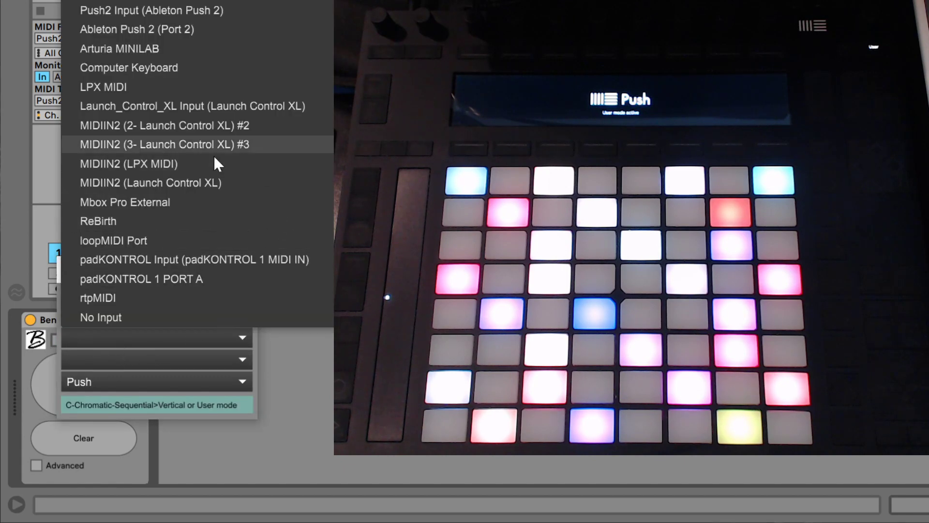
mouse_move(190, 29)
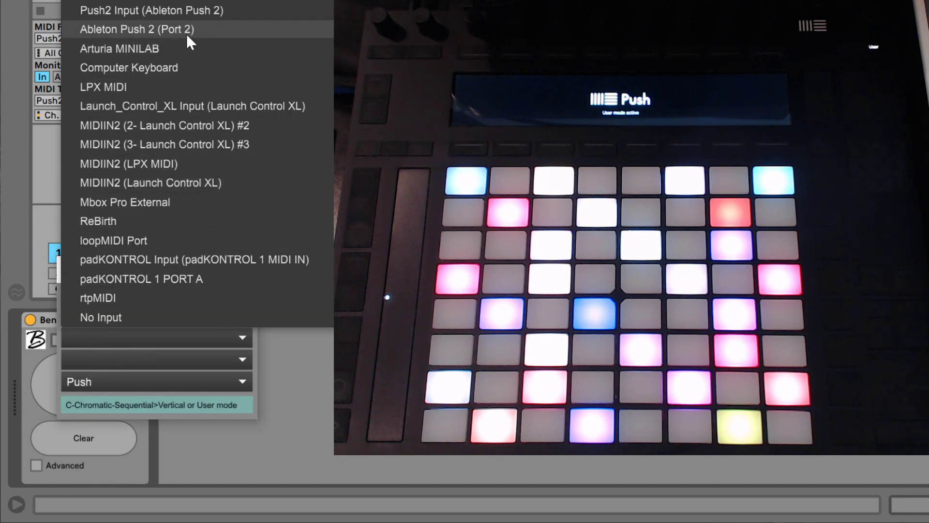
click(136, 29)
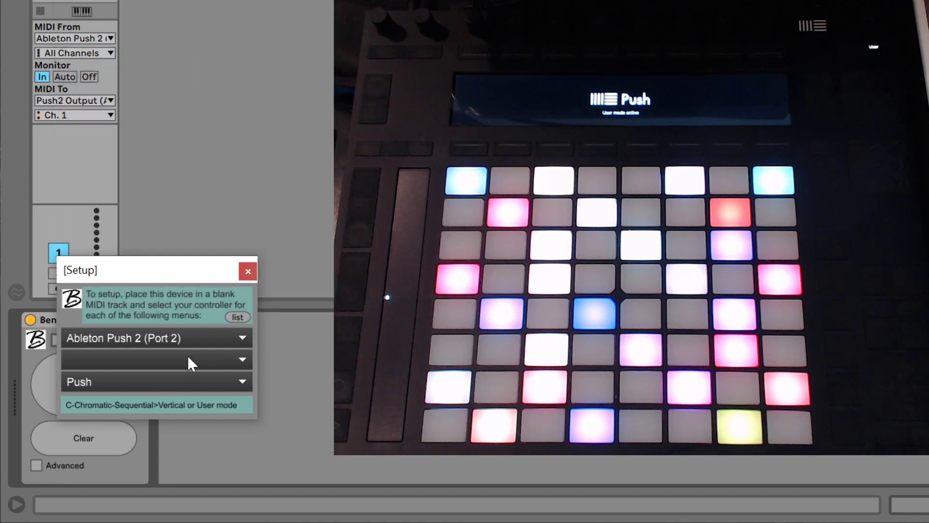
click(155, 359)
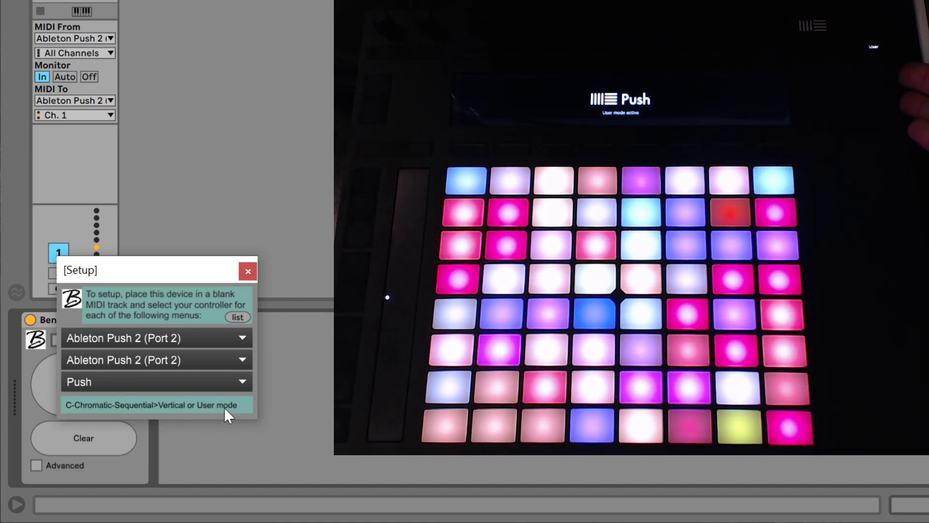
click(248, 271)
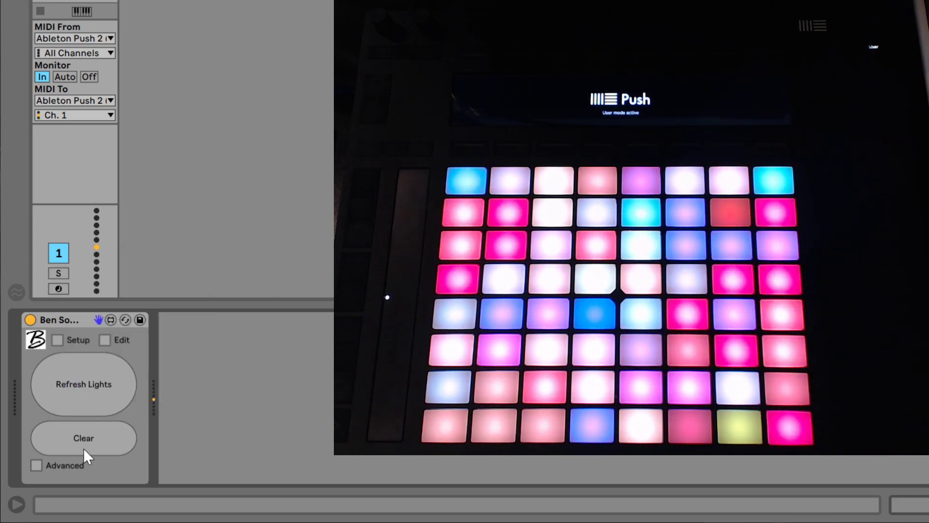
- Clear all Push pad lights, then reopen the Advanced refresh settings
click(83, 438)
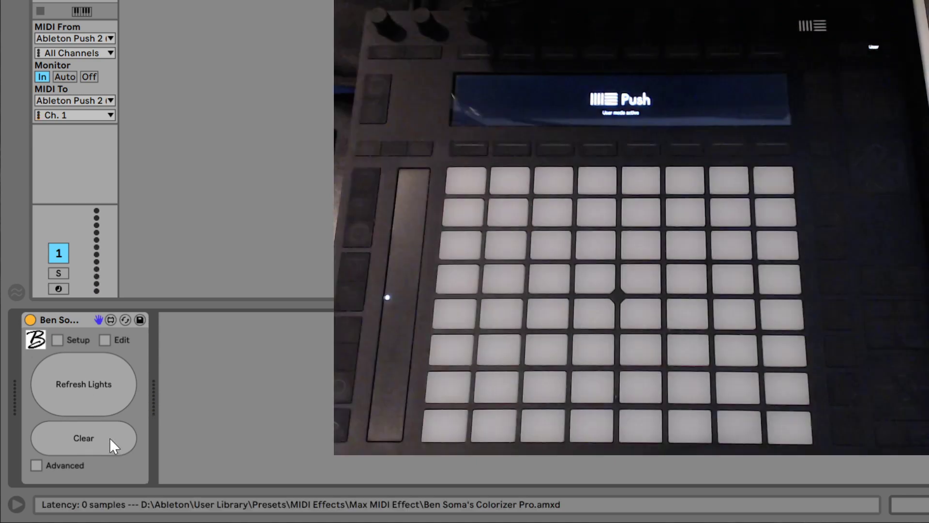
click(83, 384)
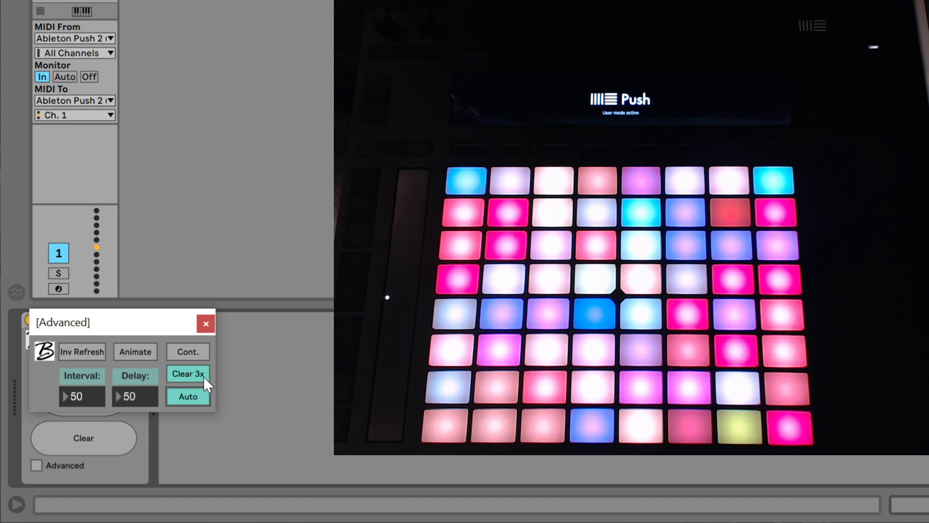
mouse_move(188, 373)
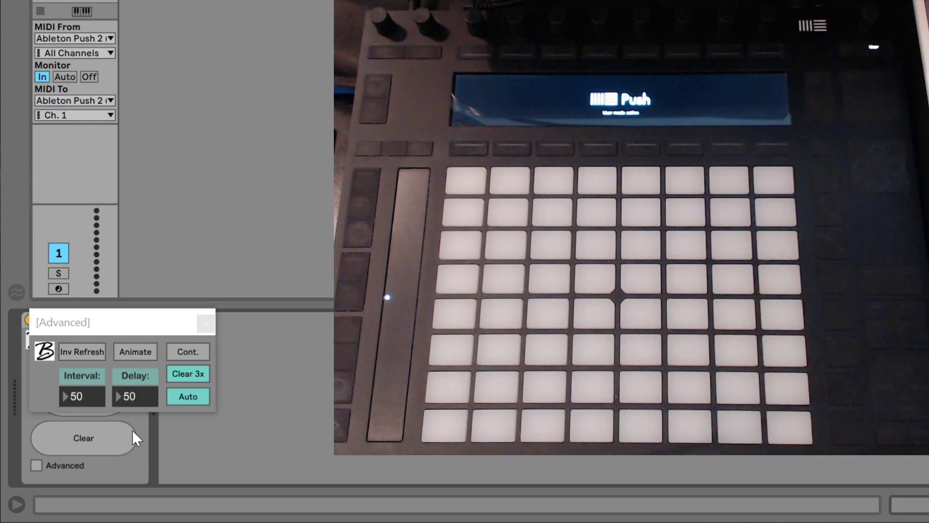
mouse_move(271, 414)
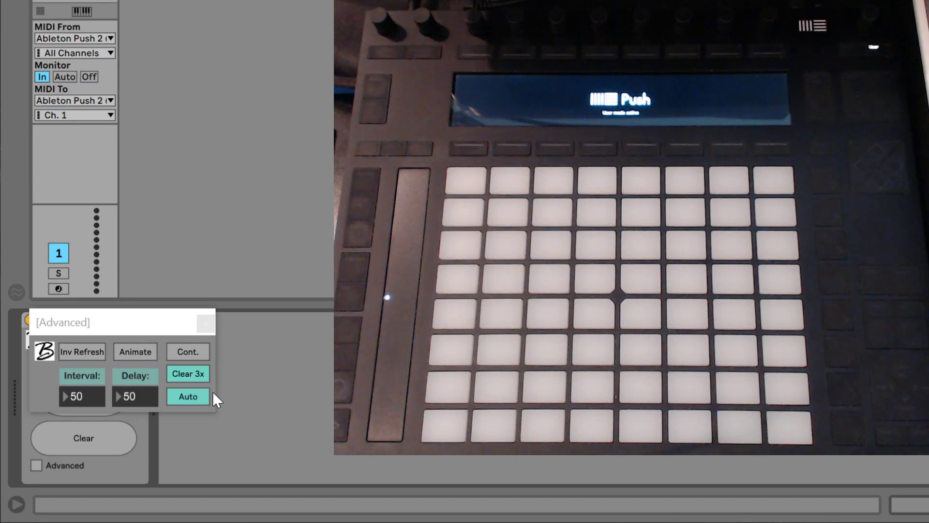
- Switch Colorizer's pad clearing from Clear 3x to Clear 1x with the Auto button
click(188, 373)
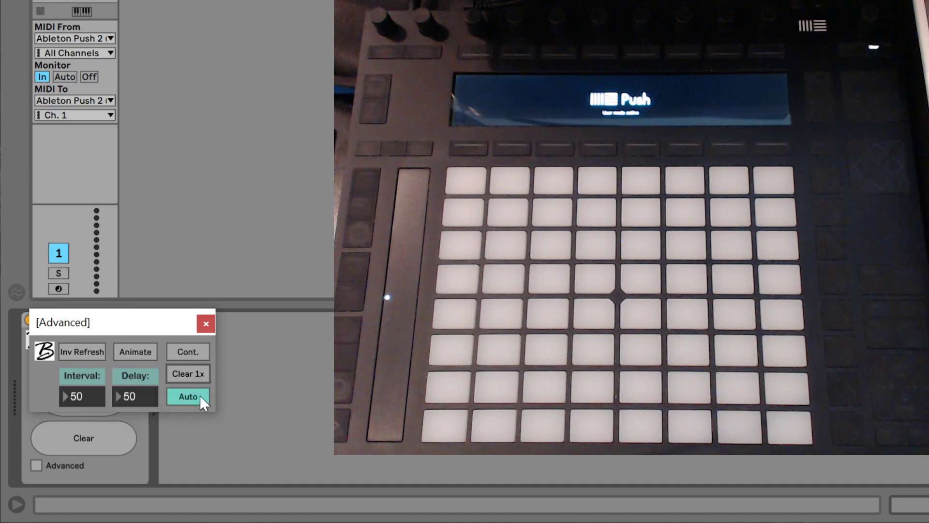
mouse_move(188, 351)
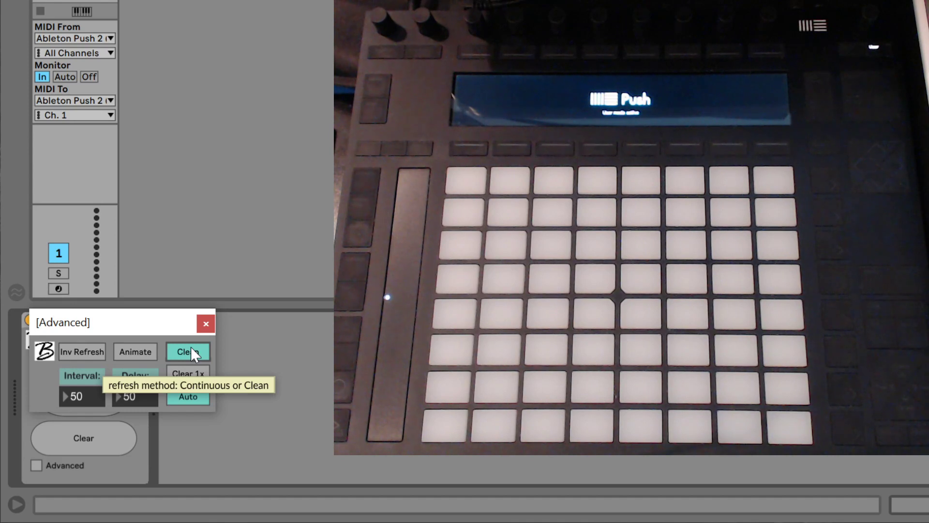
mouse_move(193, 352)
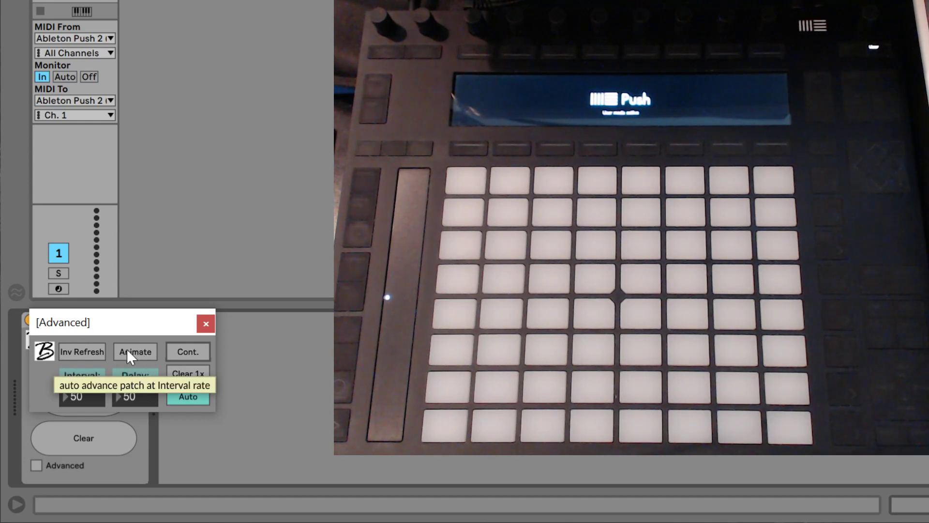
- Start auto-advancing through patches, then close the Edit and Advanced windows
click(135, 351)
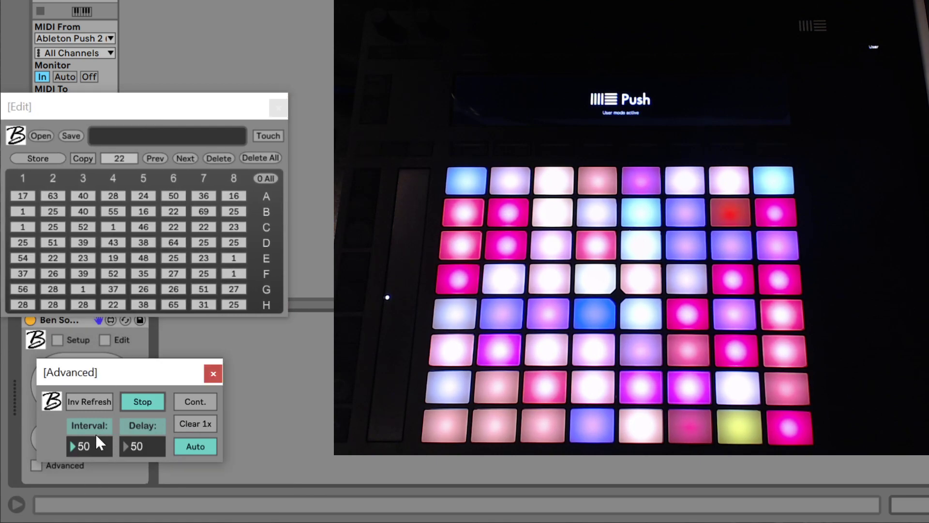
double_click(112, 242)
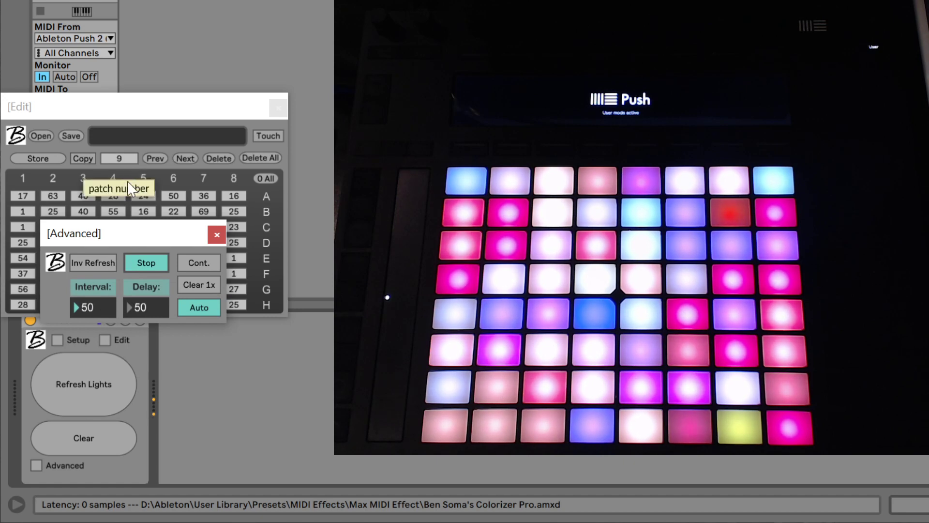
click(217, 234)
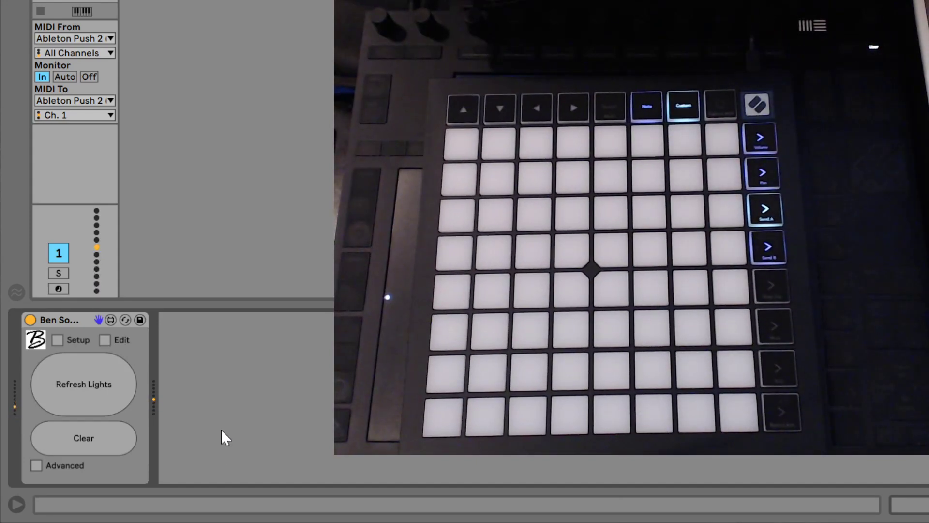
- Route Colorizer through MIDIIN2/MIDIOUT2 (LPX MIDI) with Launchpad MK3 (X, Mini, Pro) as controller
click(35, 465)
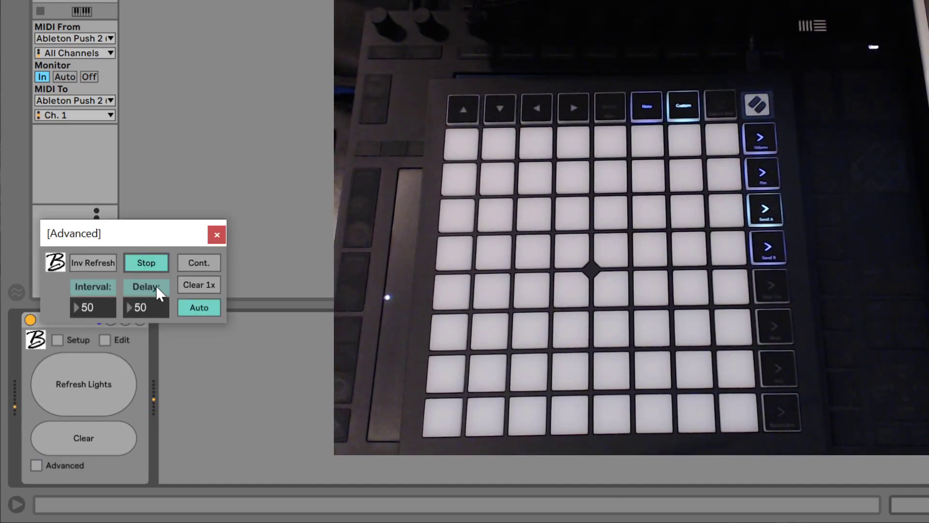
click(216, 234)
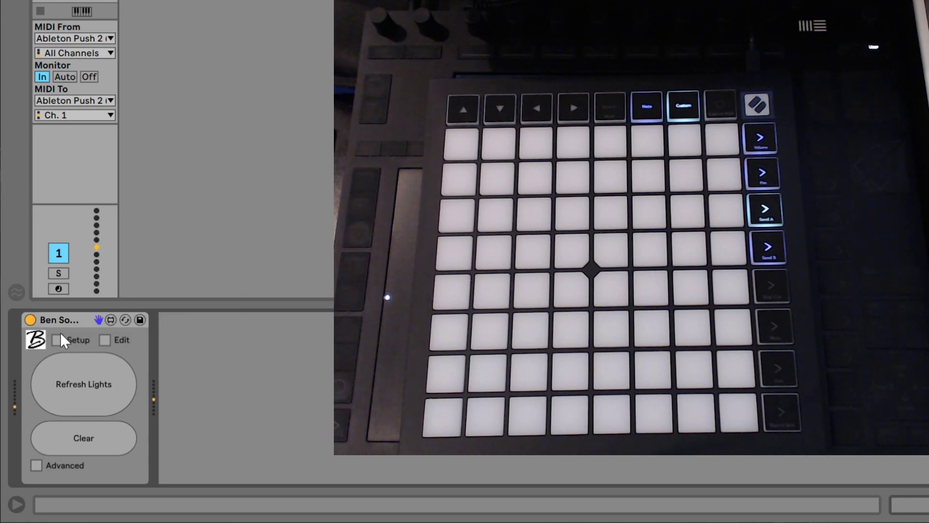
click(55, 340)
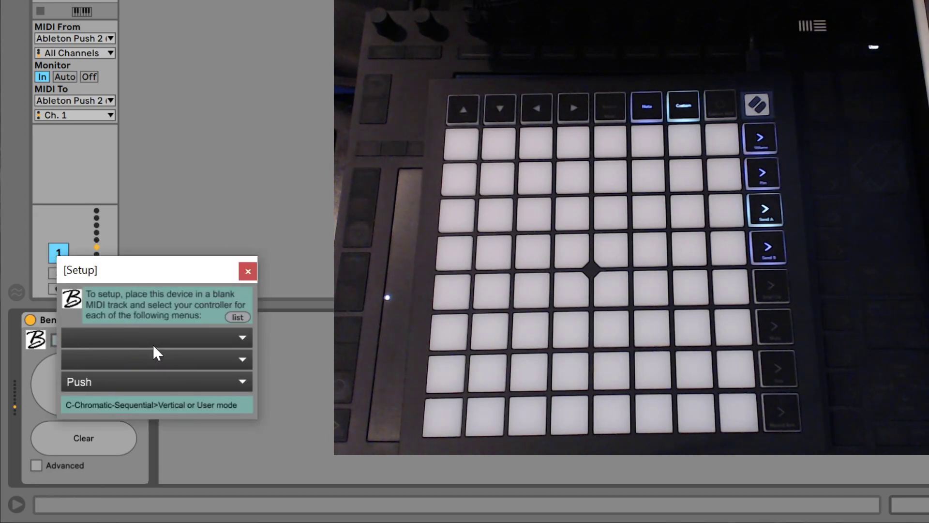
click(157, 338)
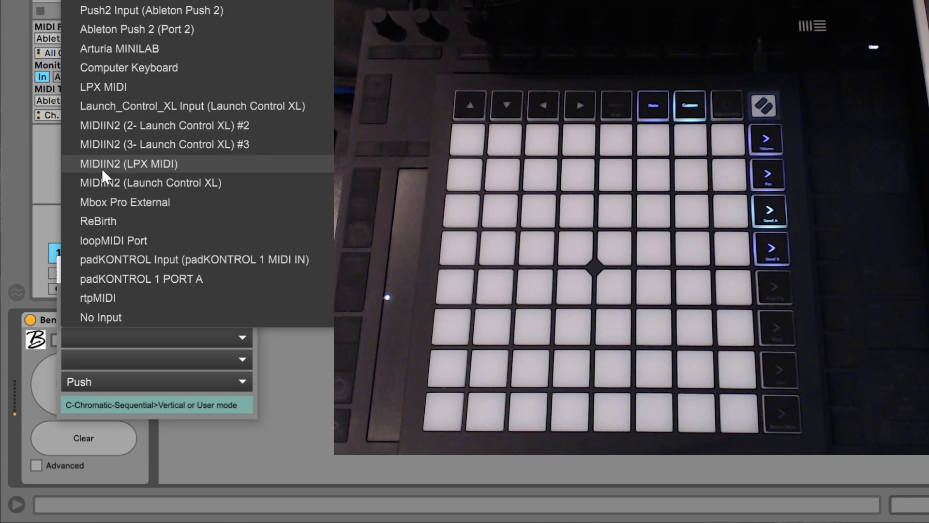
mouse_move(168, 174)
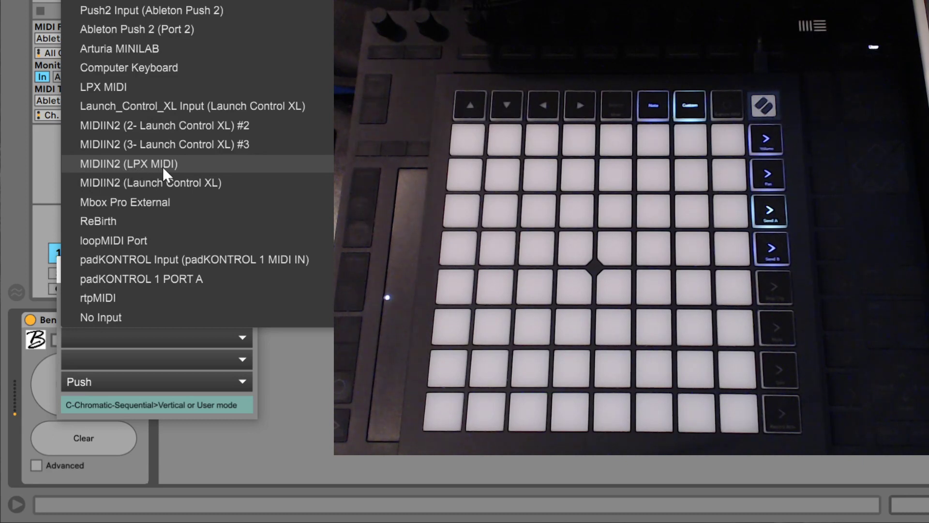
click(150, 163)
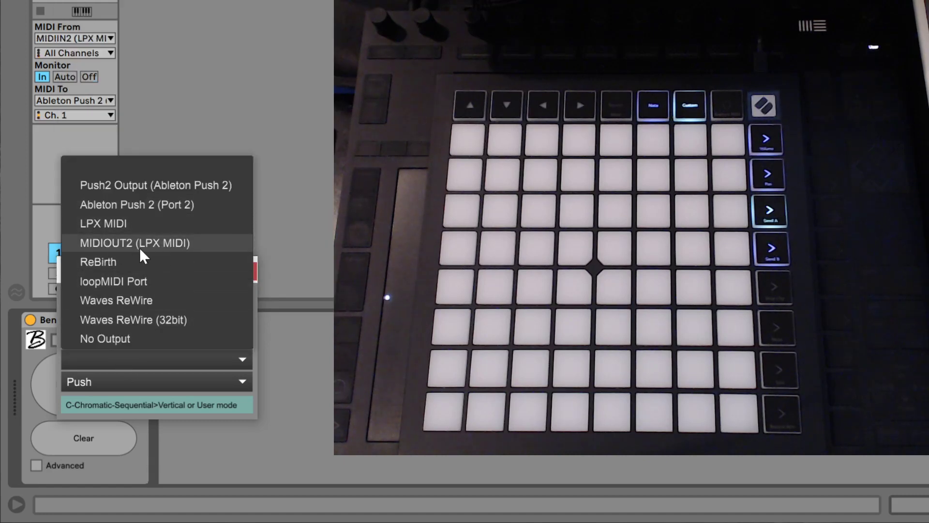
click(134, 243)
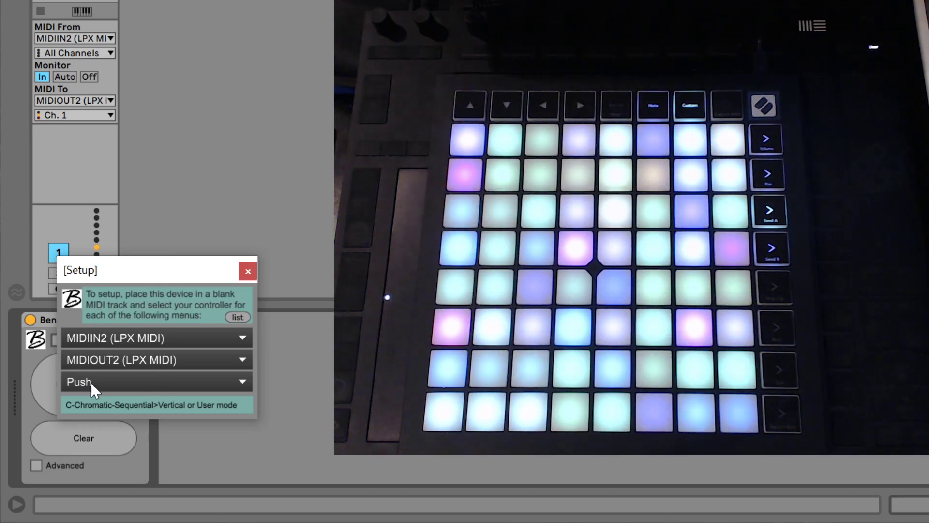
click(157, 381)
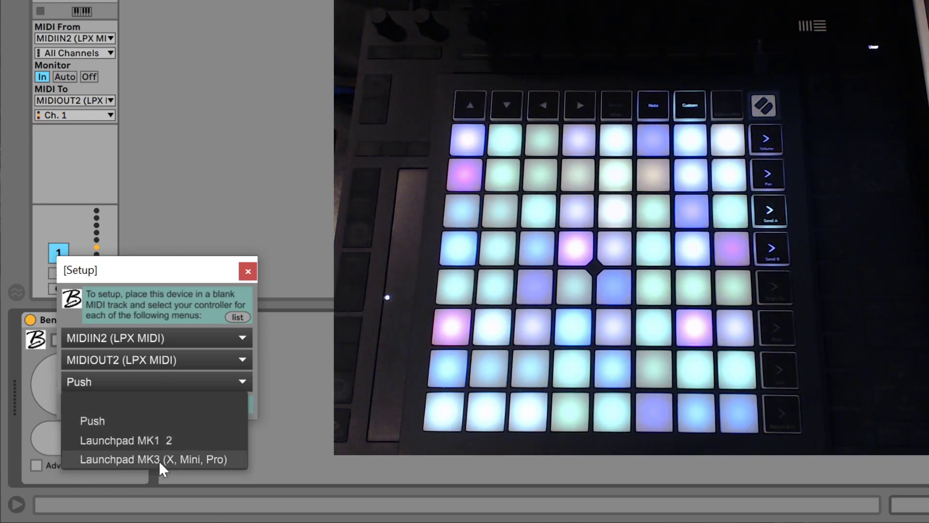
click(154, 459)
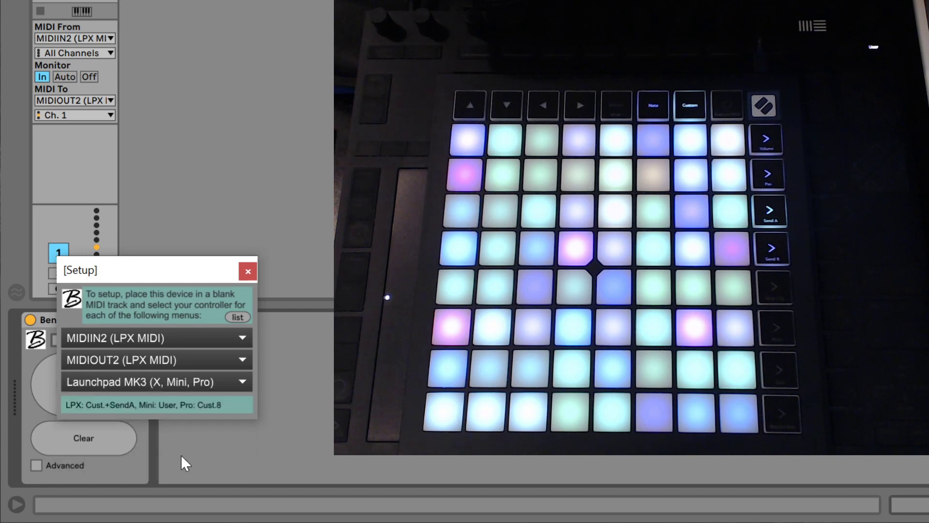
mouse_move(97, 421)
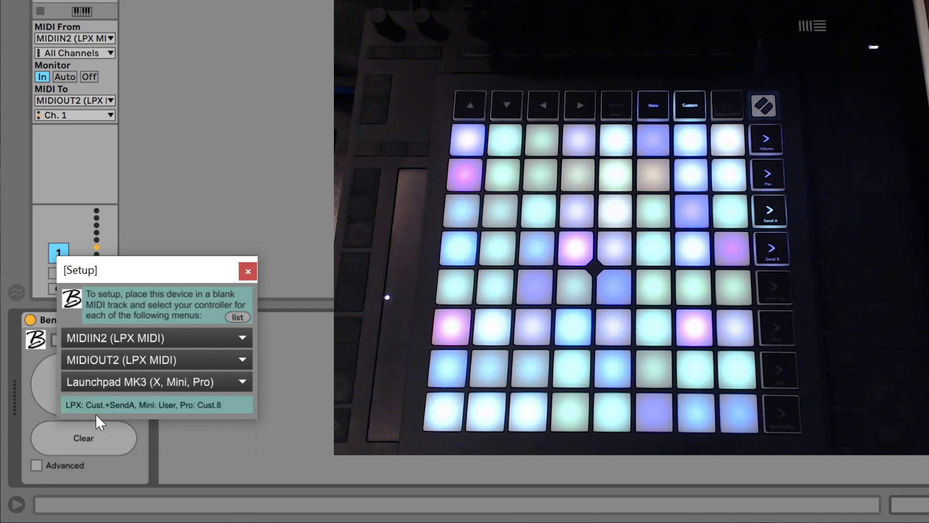
mouse_move(135, 420)
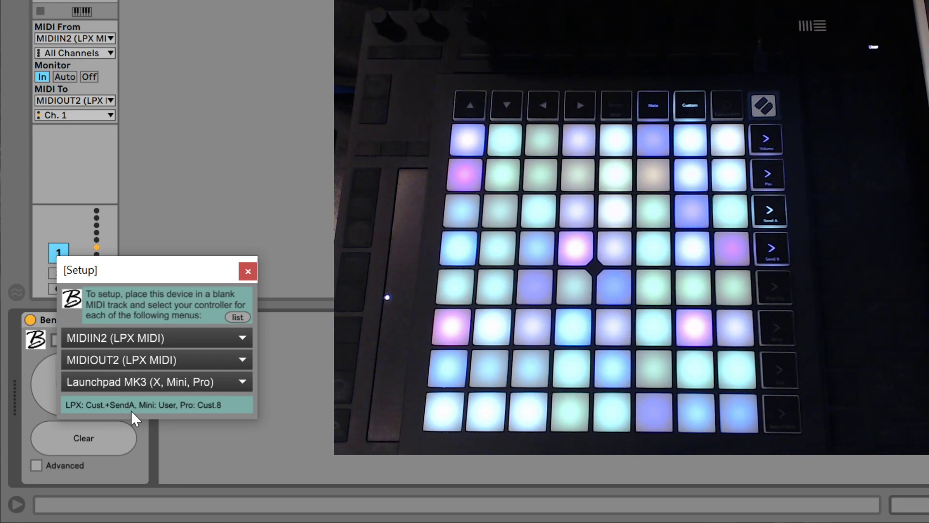
click(248, 271)
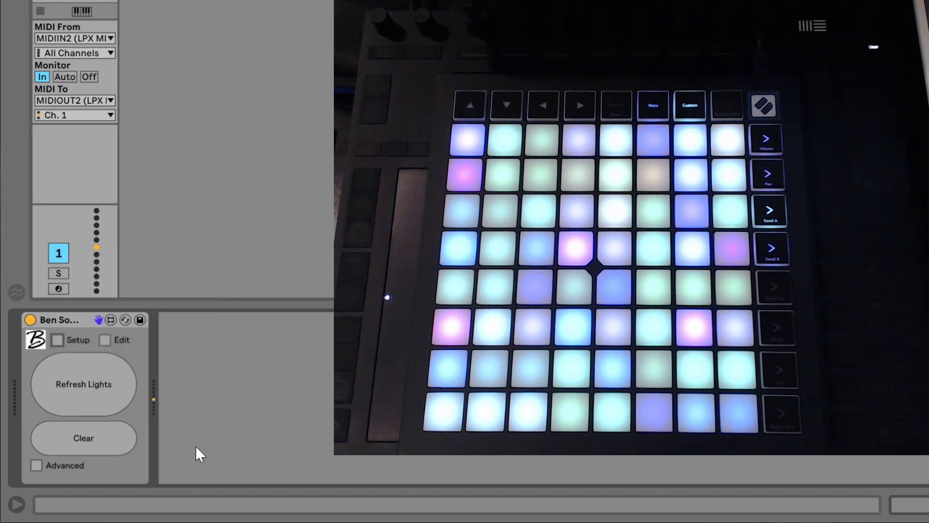
- Rearrange the Launchpad pad colours and reopen Colorizer's Setup window
click(84, 384)
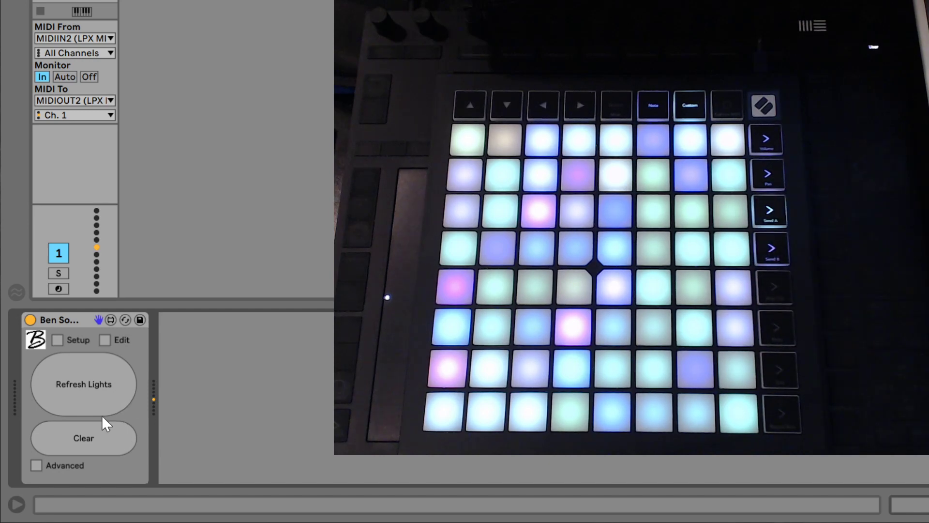
click(57, 339)
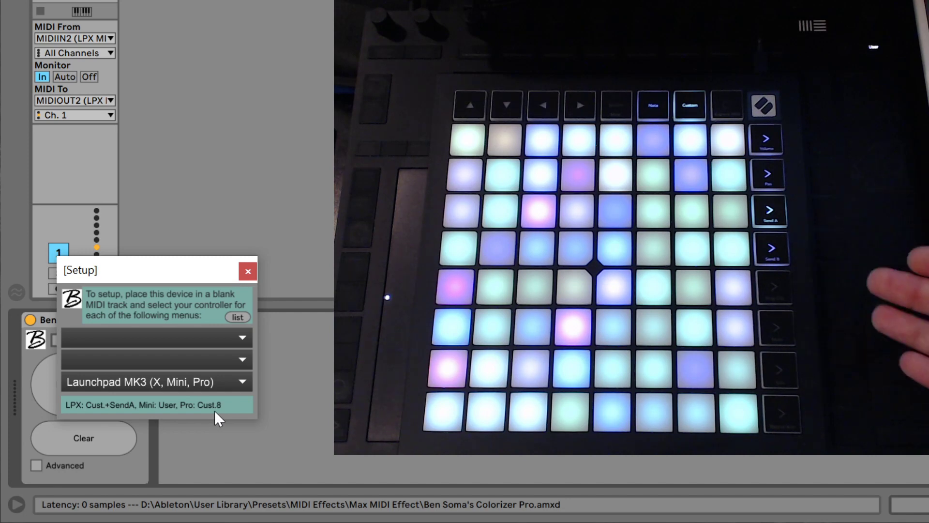
- Set the controller type to Launchpad MK1 & 2, with track output on channel 6
click(155, 382)
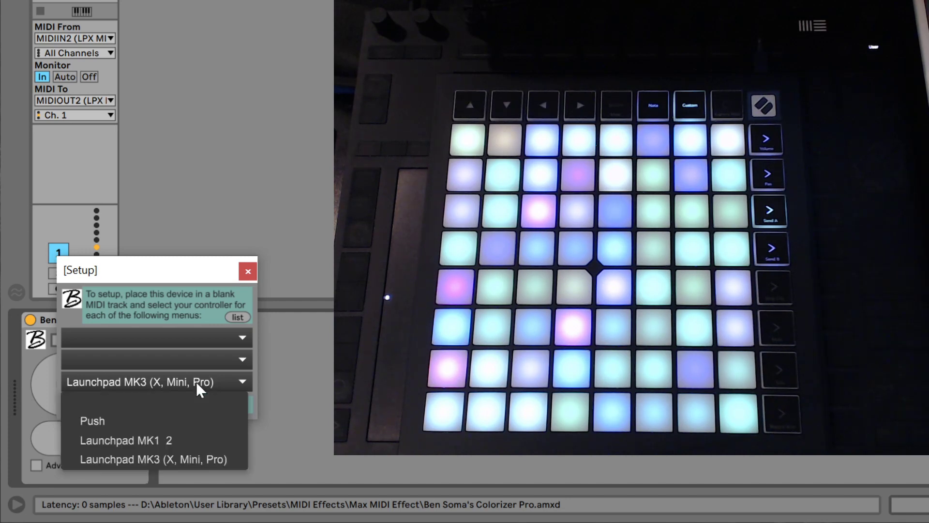
click(153, 459)
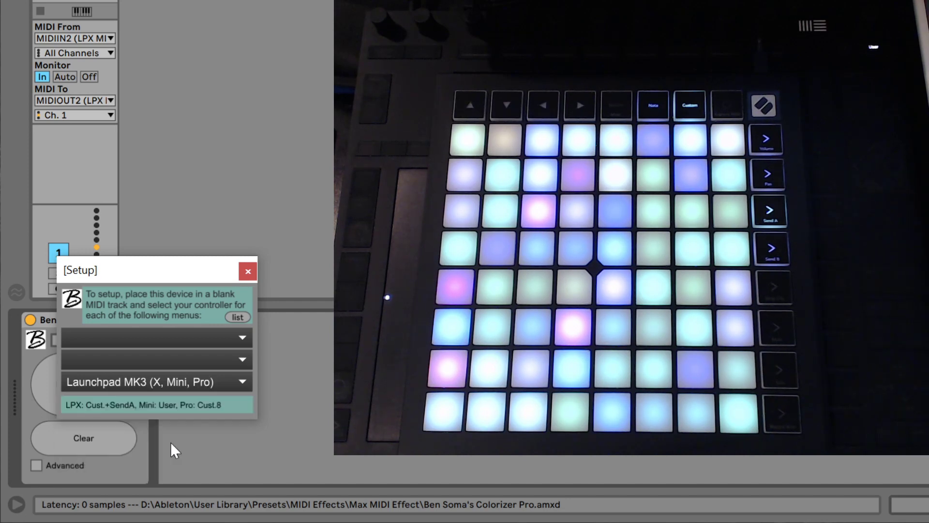
click(156, 381)
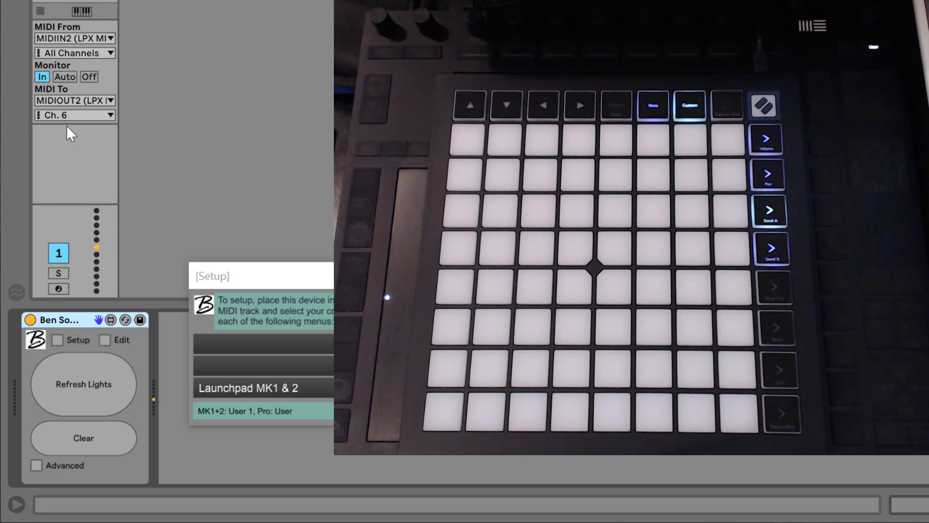
- Switch the controller type back to Launchpad MK3 (X, Mini, Pro), restoring channel 1
click(247, 411)
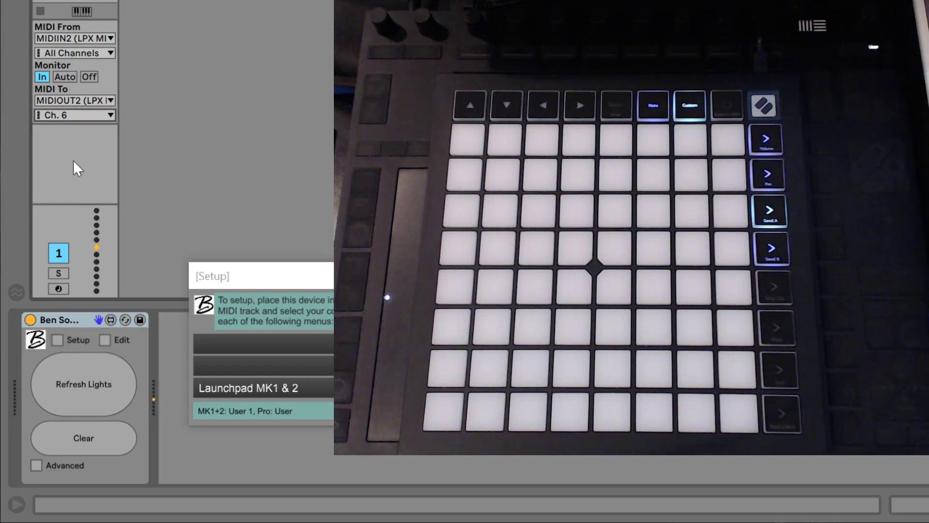
mouse_move(59, 177)
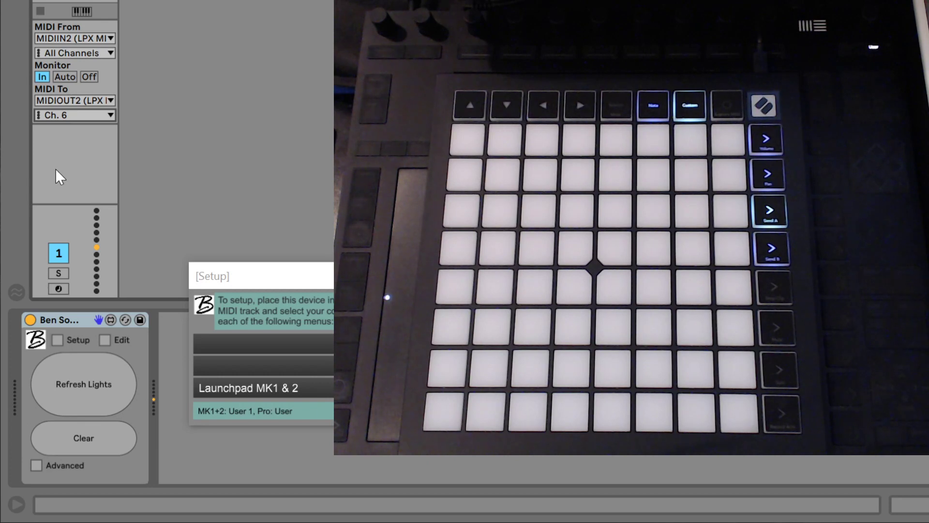
mouse_move(61, 140)
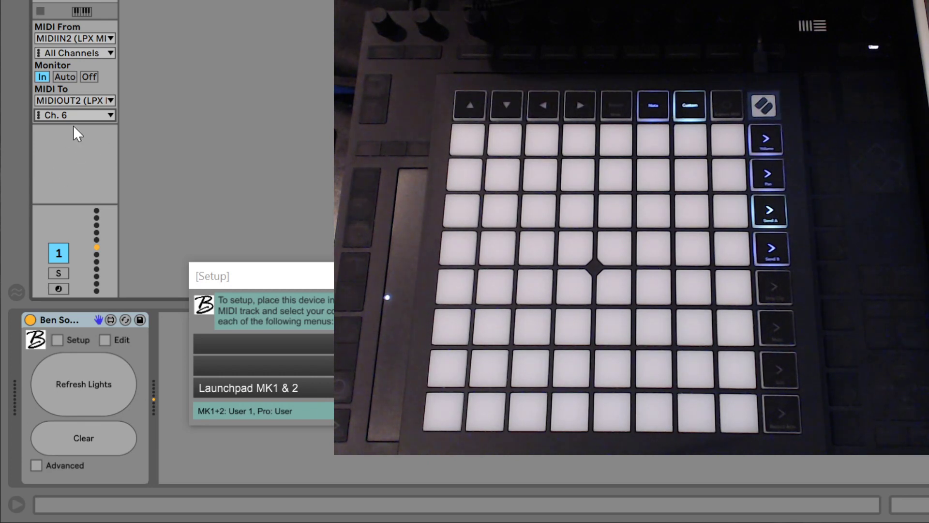
mouse_move(316, 447)
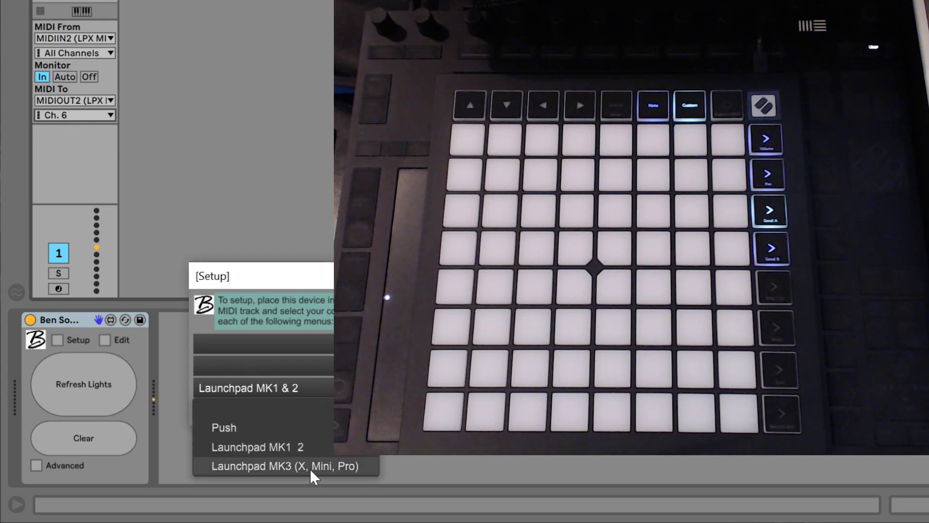
click(284, 466)
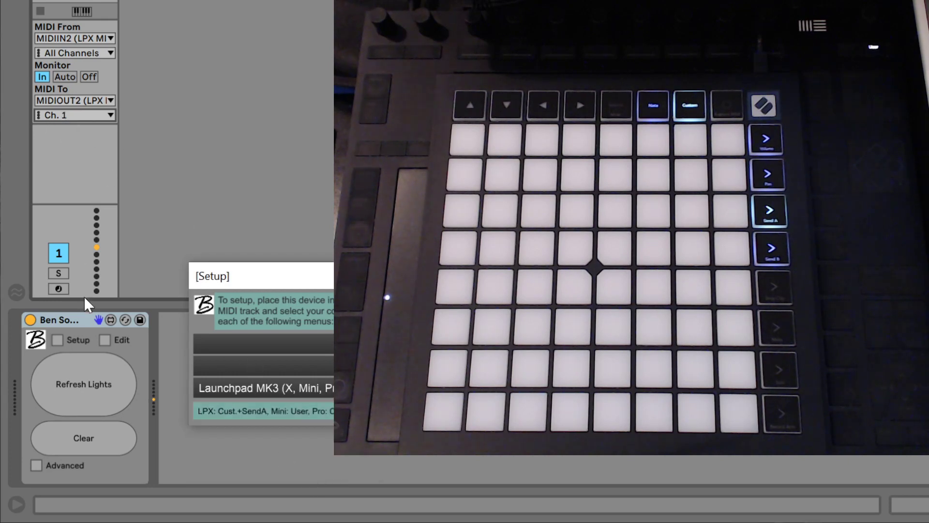